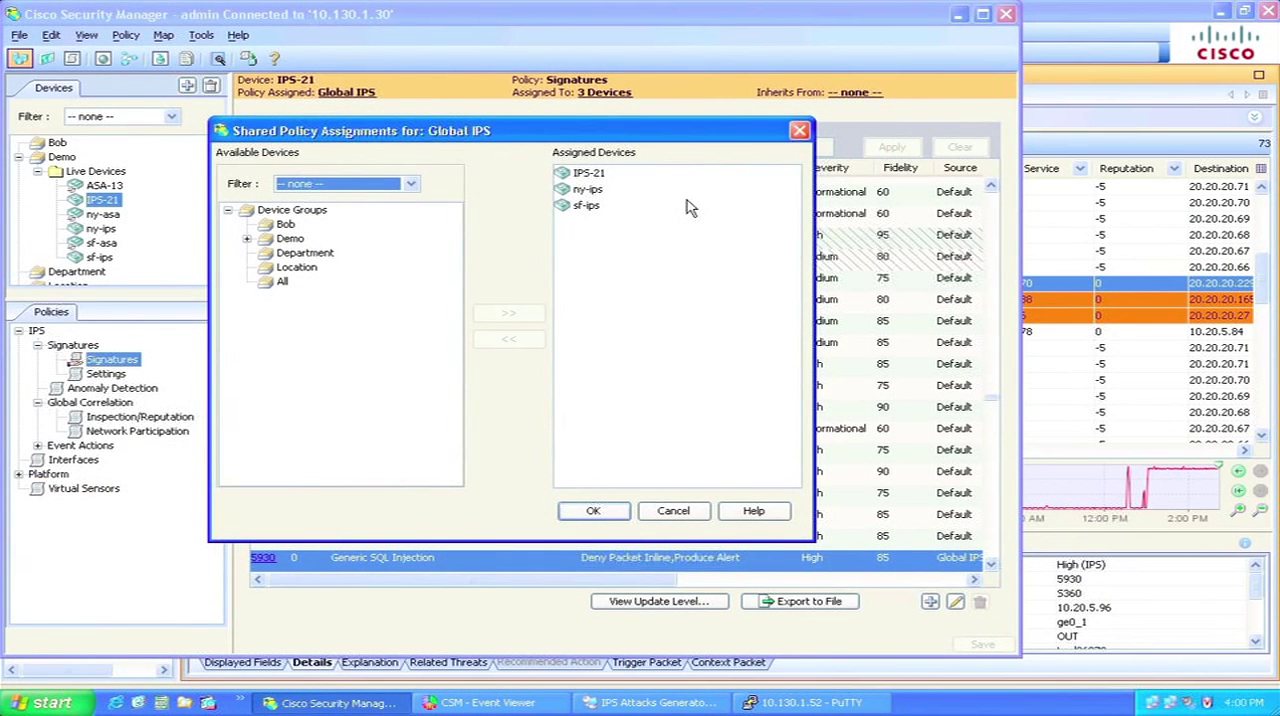
Close the Global IPS device assignments listing IPS-21, ny-ips and sf-ips.
click(672, 512)
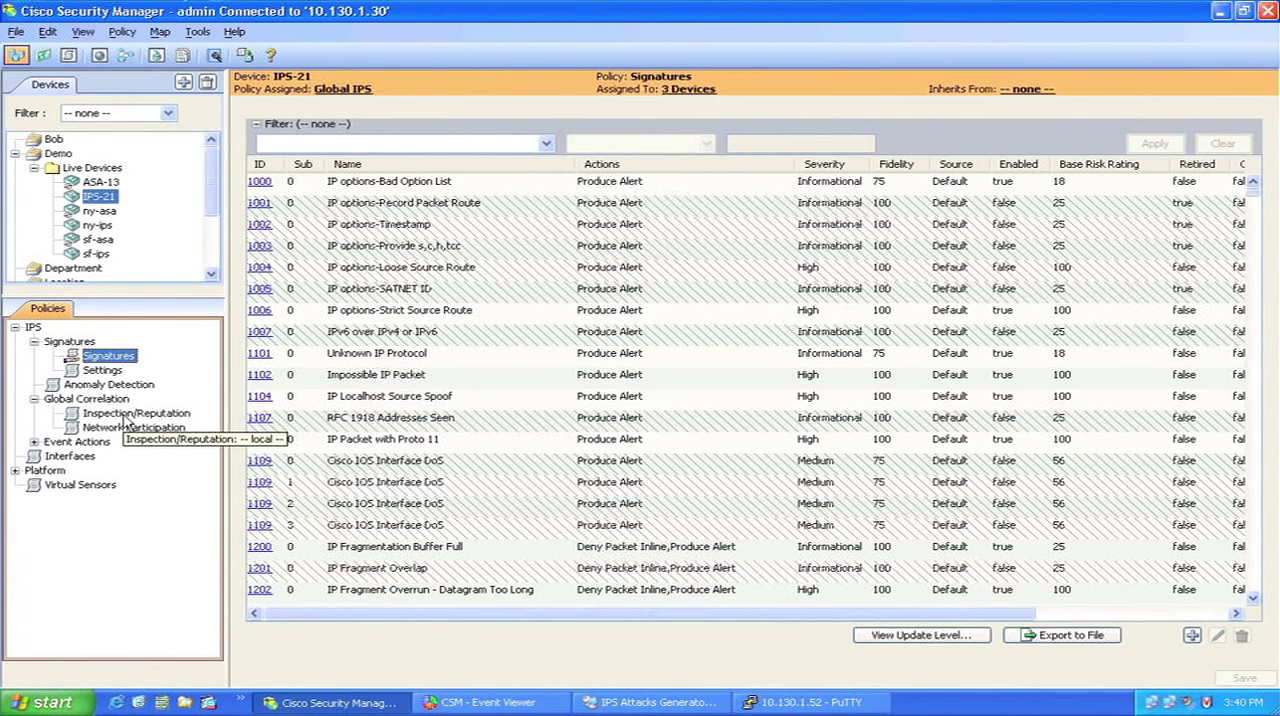
Show IPS-21's Global Correlation Inspection/Reputation policy with inspection and reputation filtering enabled.
click(136, 412)
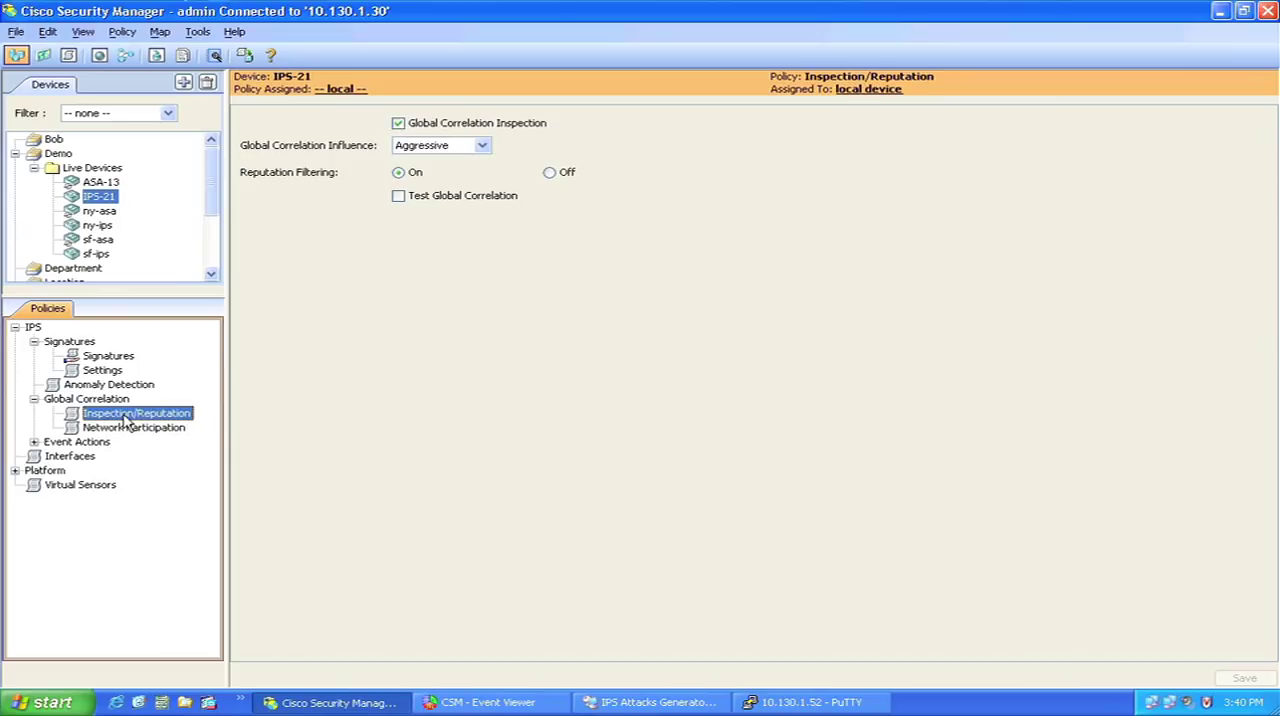
Review ASA-13's botnet traffic filter rules, traffic classification, and whitelist/blacklist settings.
click(100, 182)
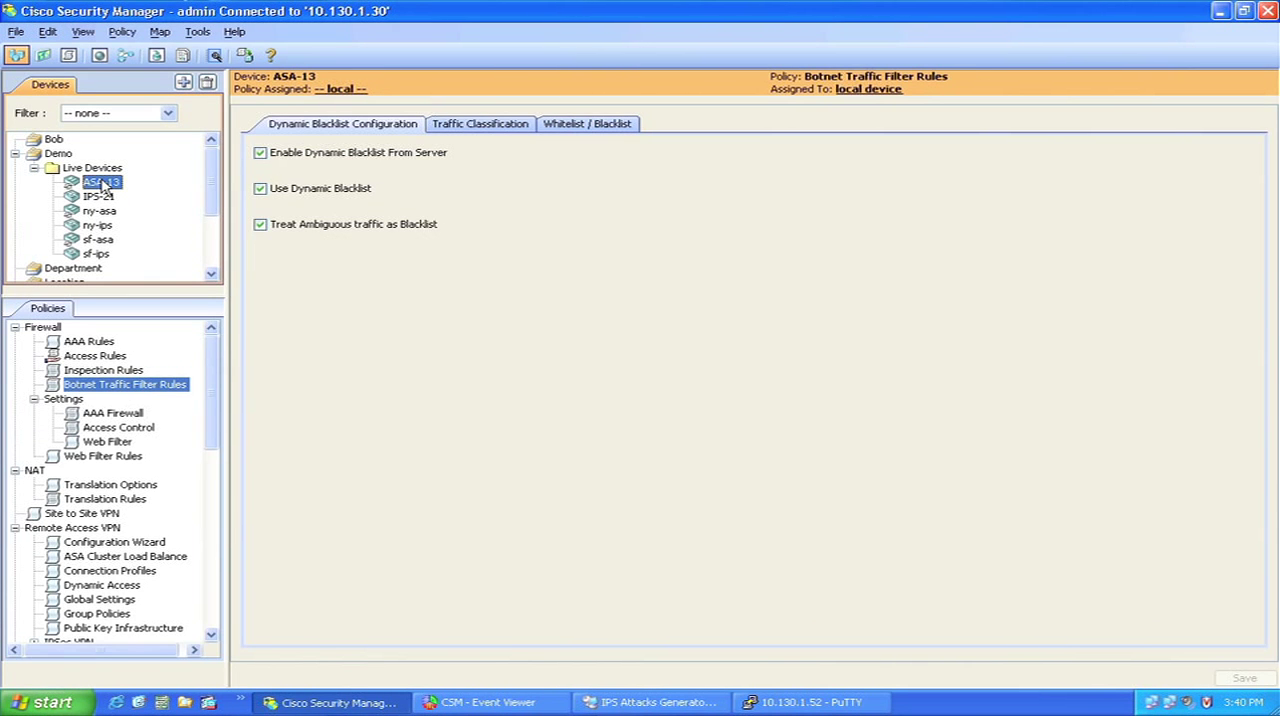
mouse_move(392, 188)
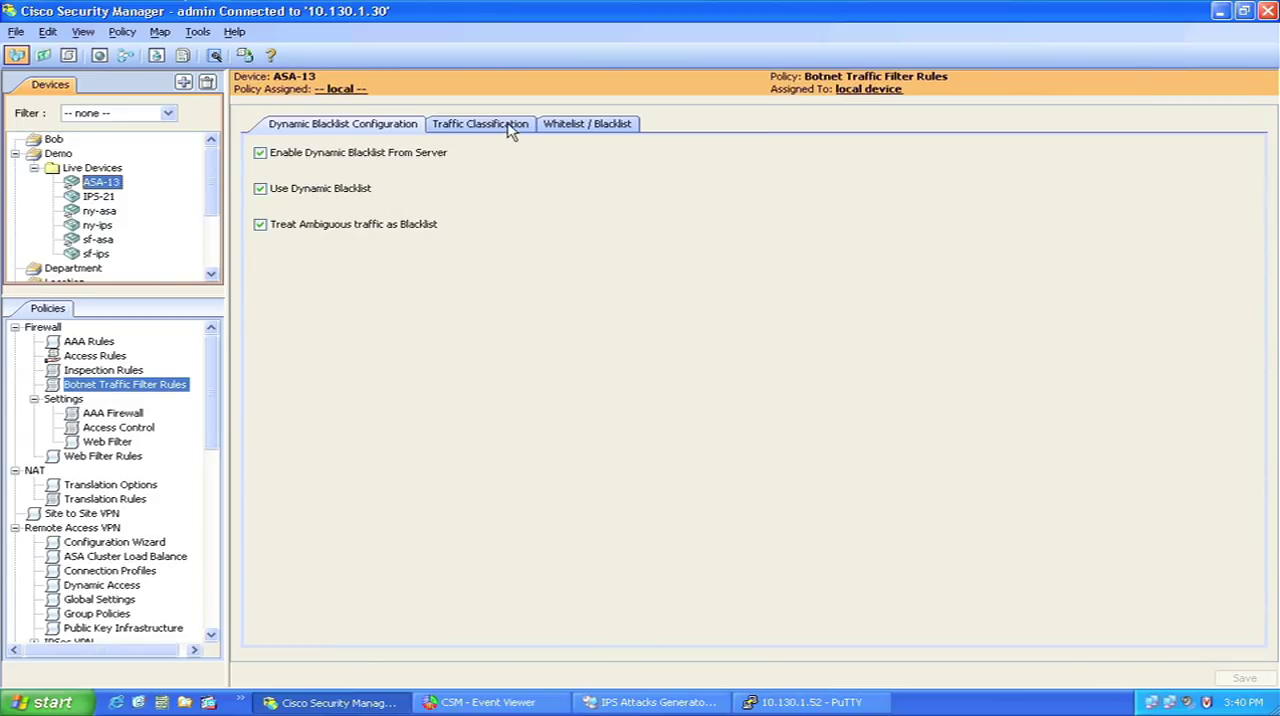
click(480, 124)
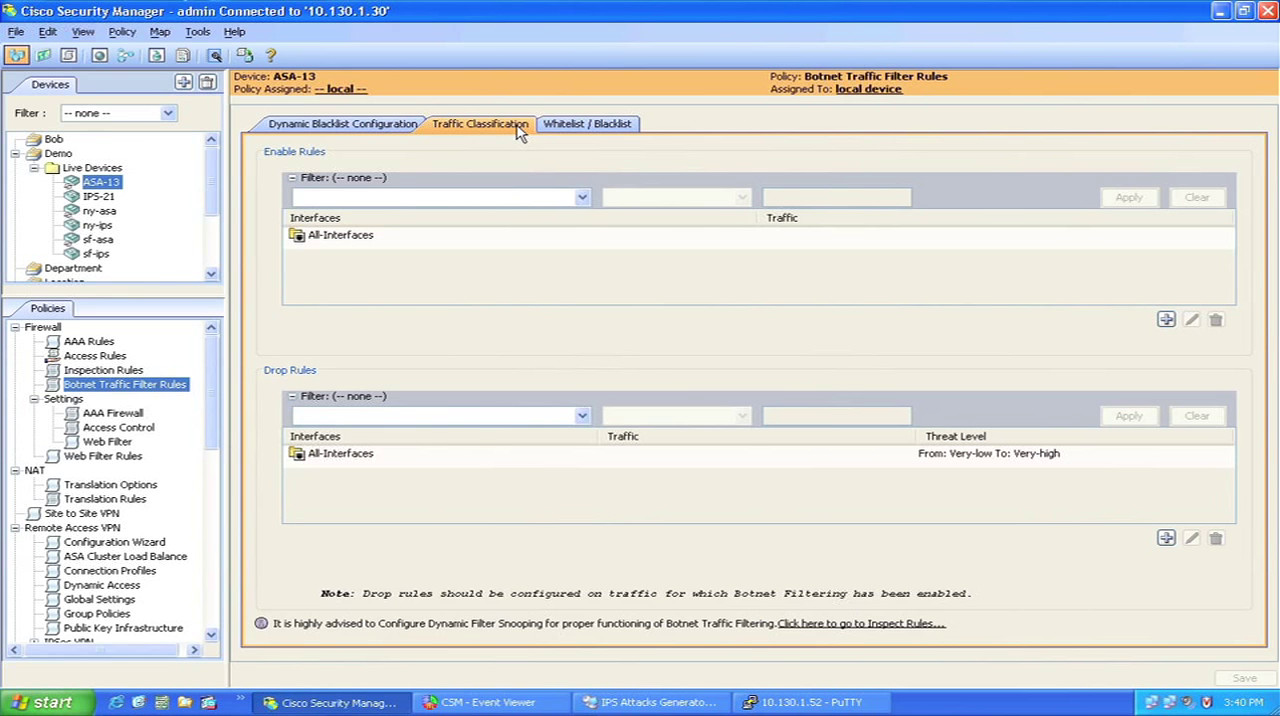
mouse_move(604, 136)
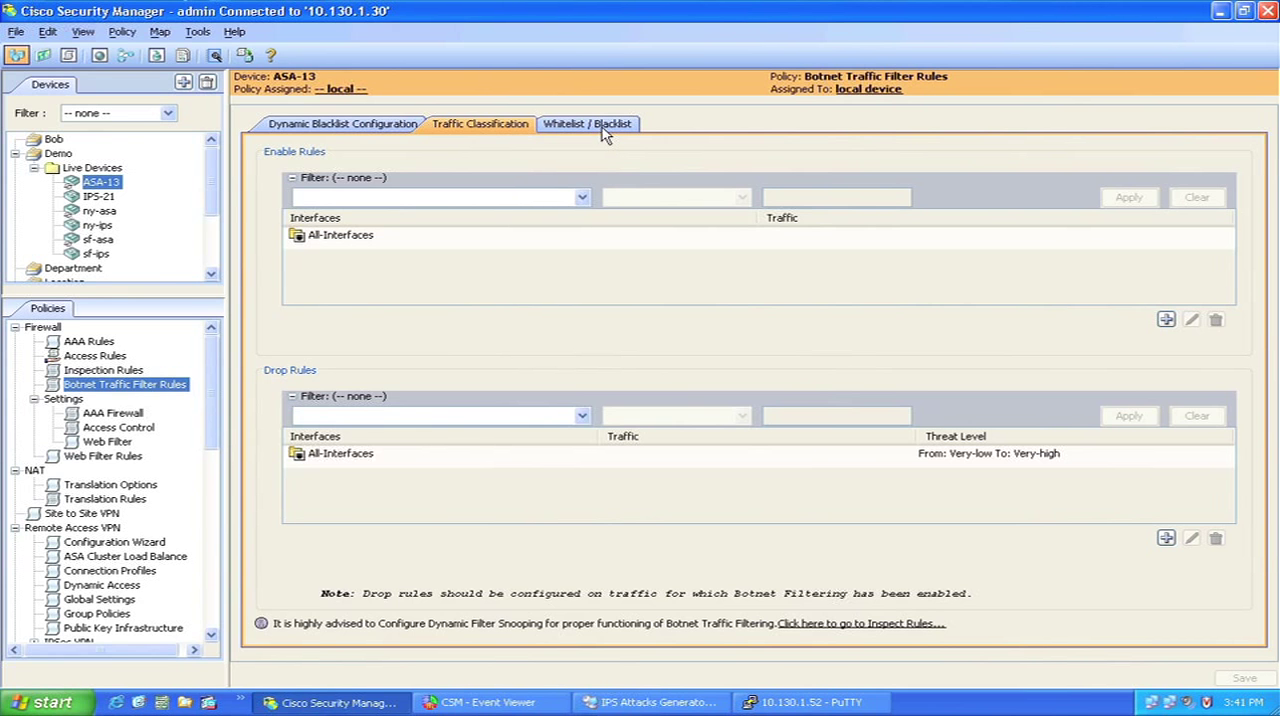
click(588, 124)
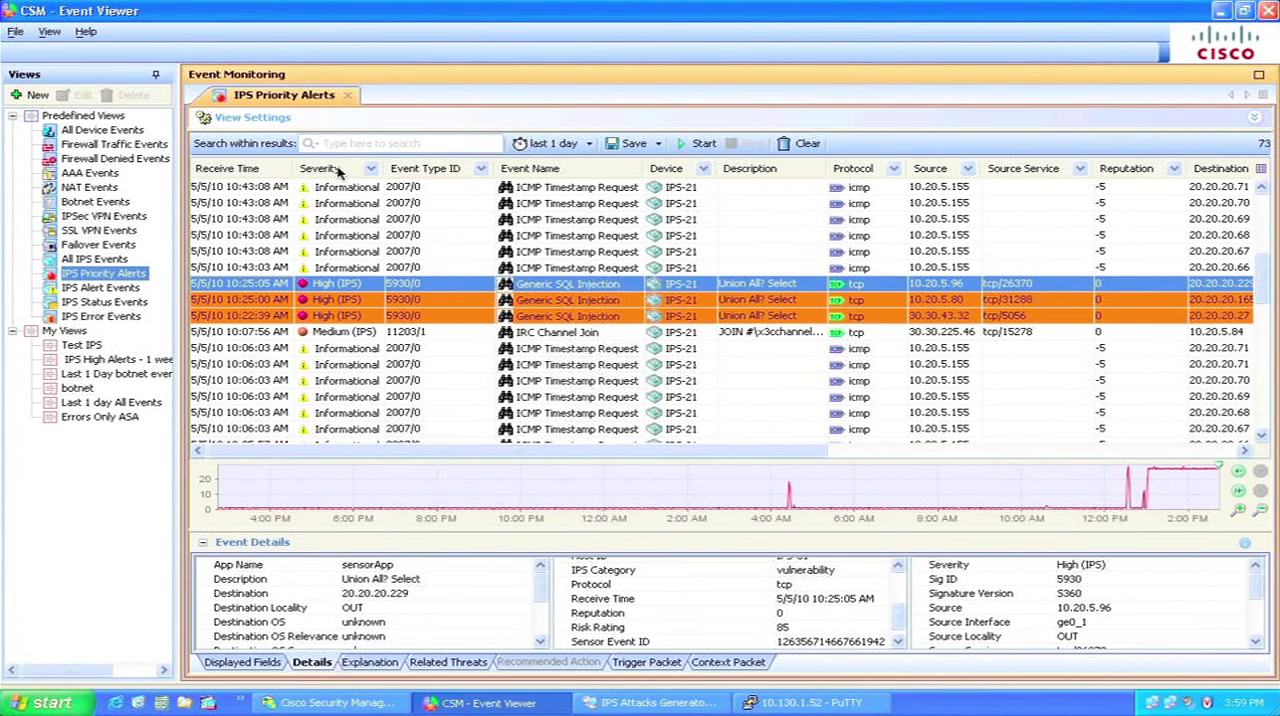
mouse_move(340, 176)
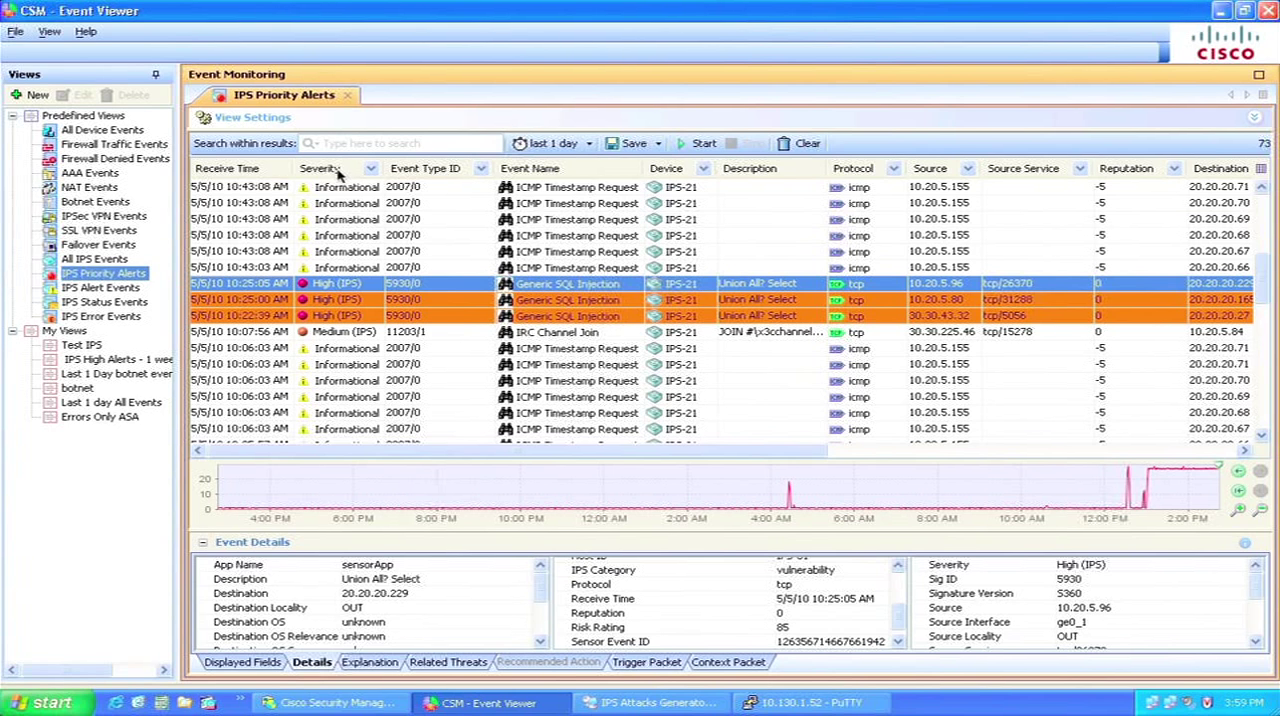
mouse_move(632, 288)
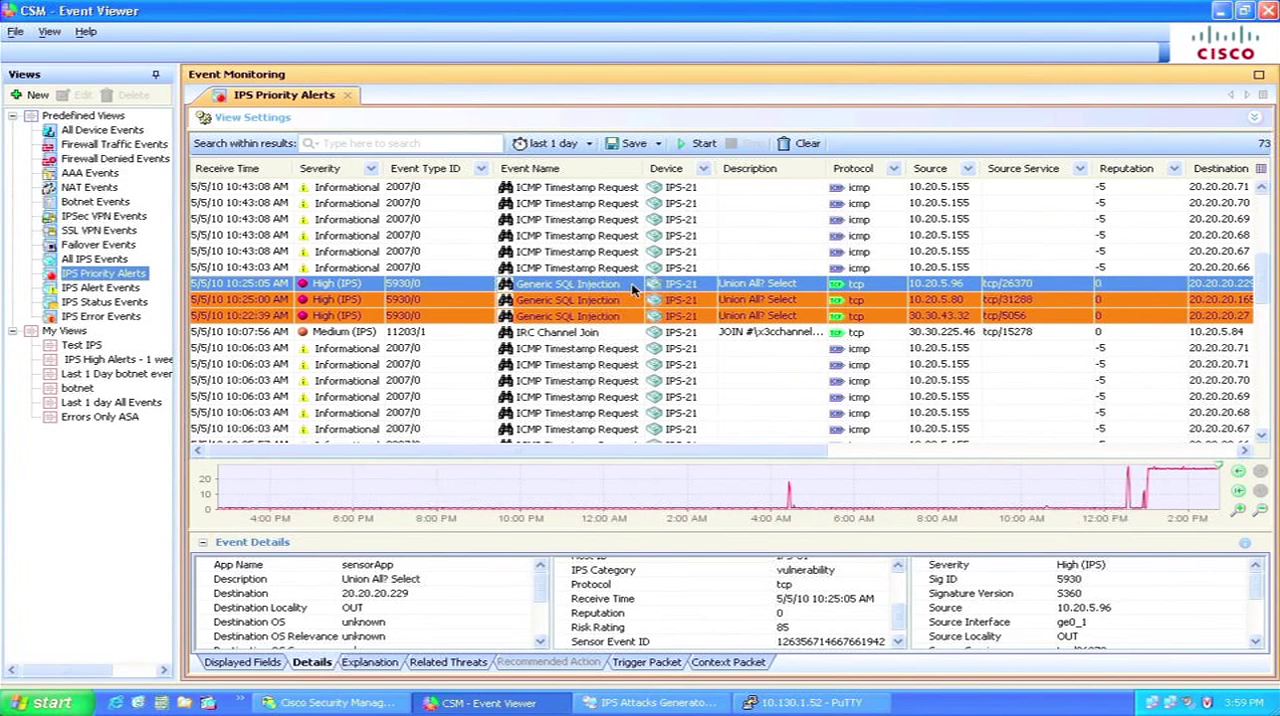
mouse_move(1044, 304)
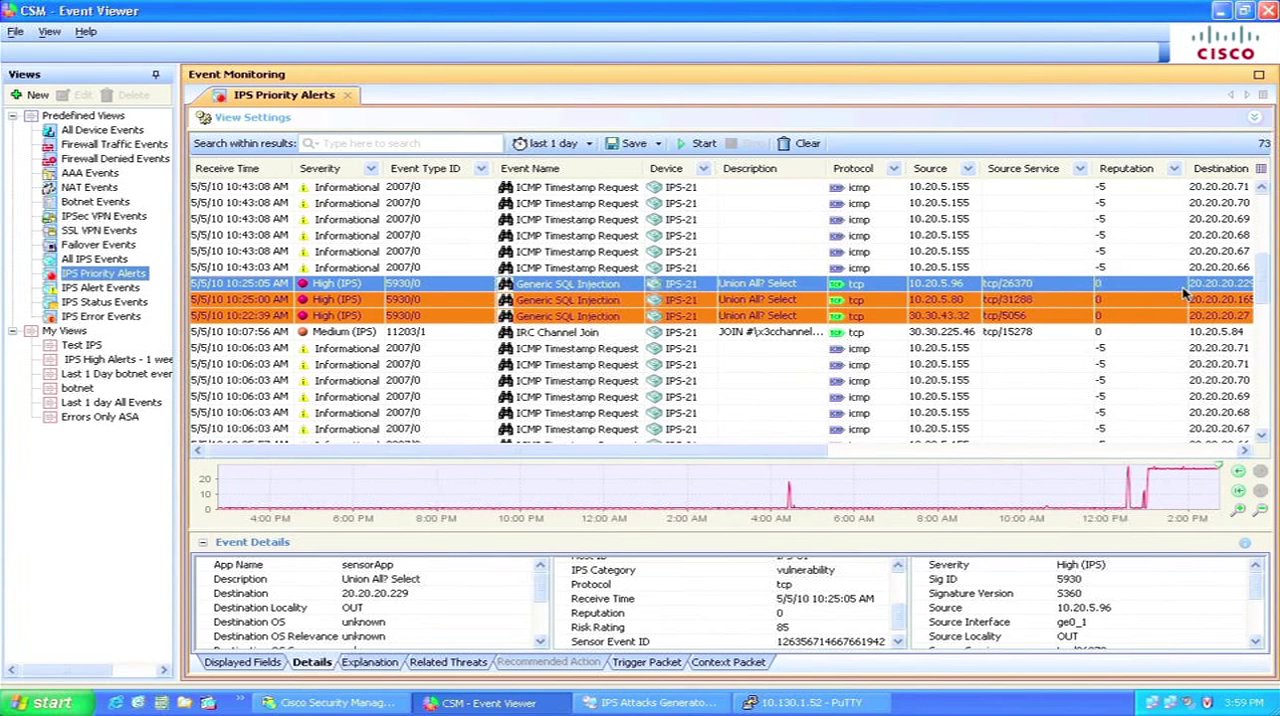
mouse_move(1182, 292)
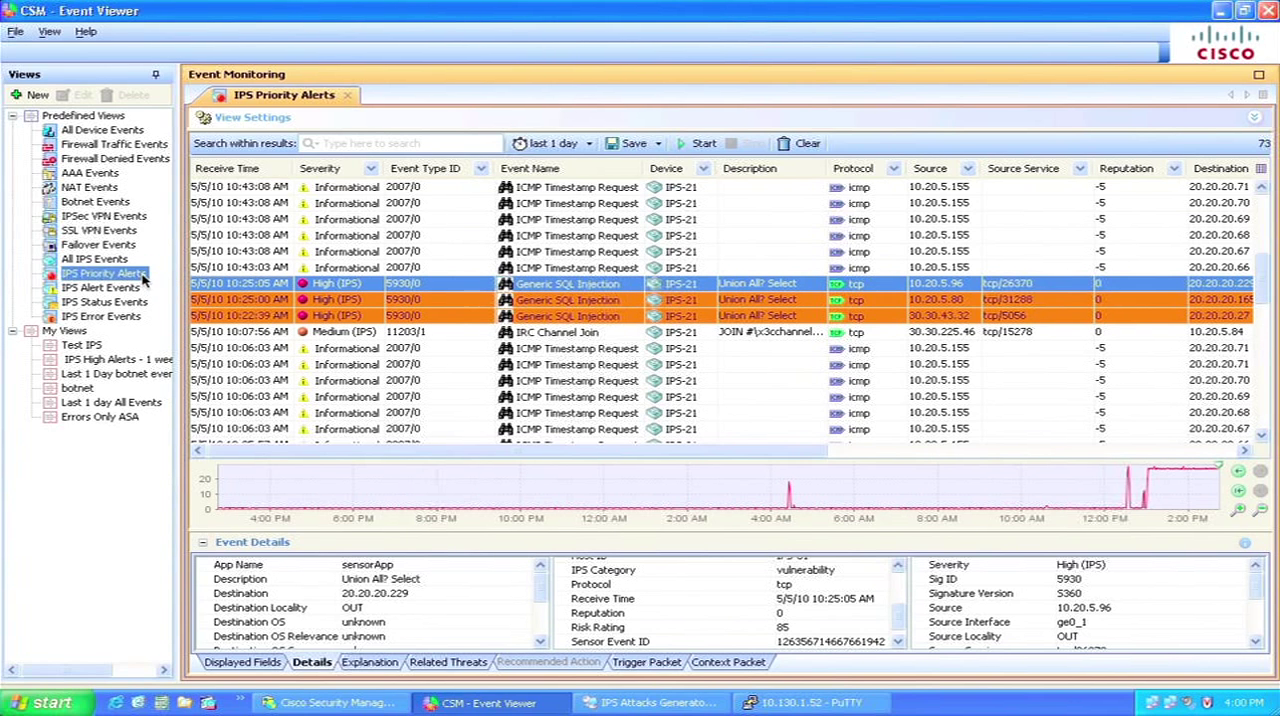
mouse_move(616, 160)
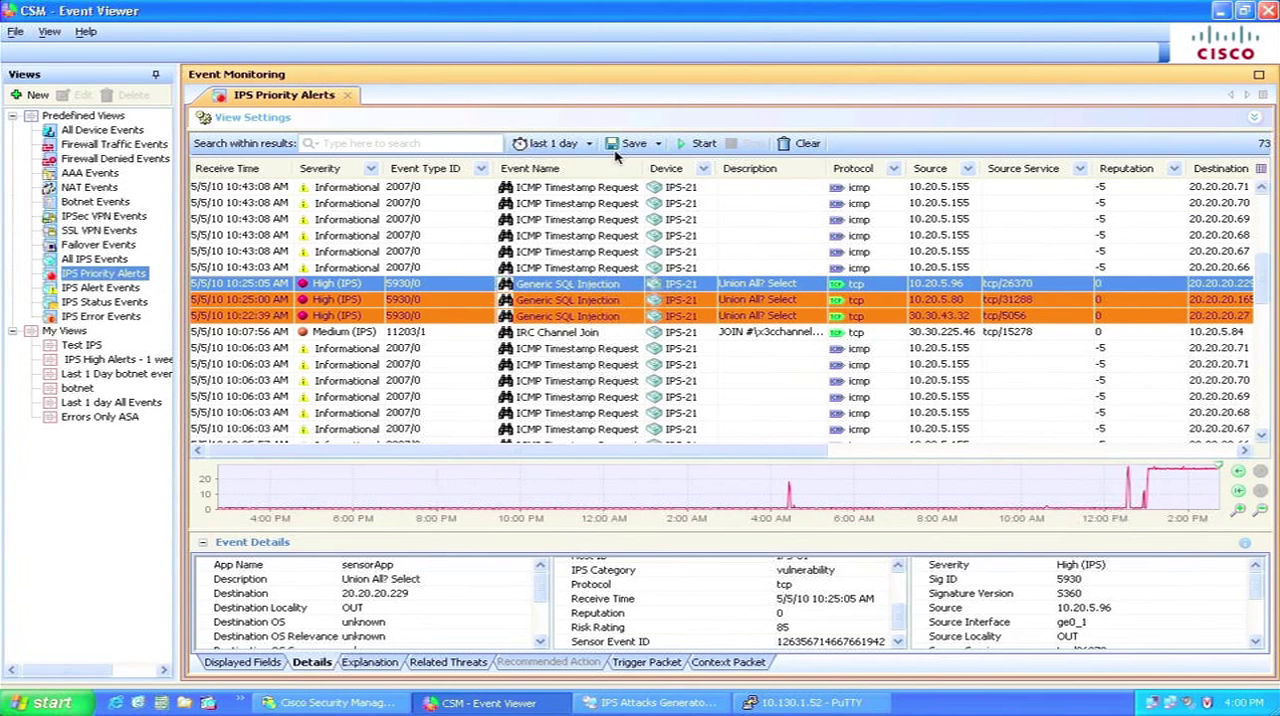
mouse_move(608, 228)
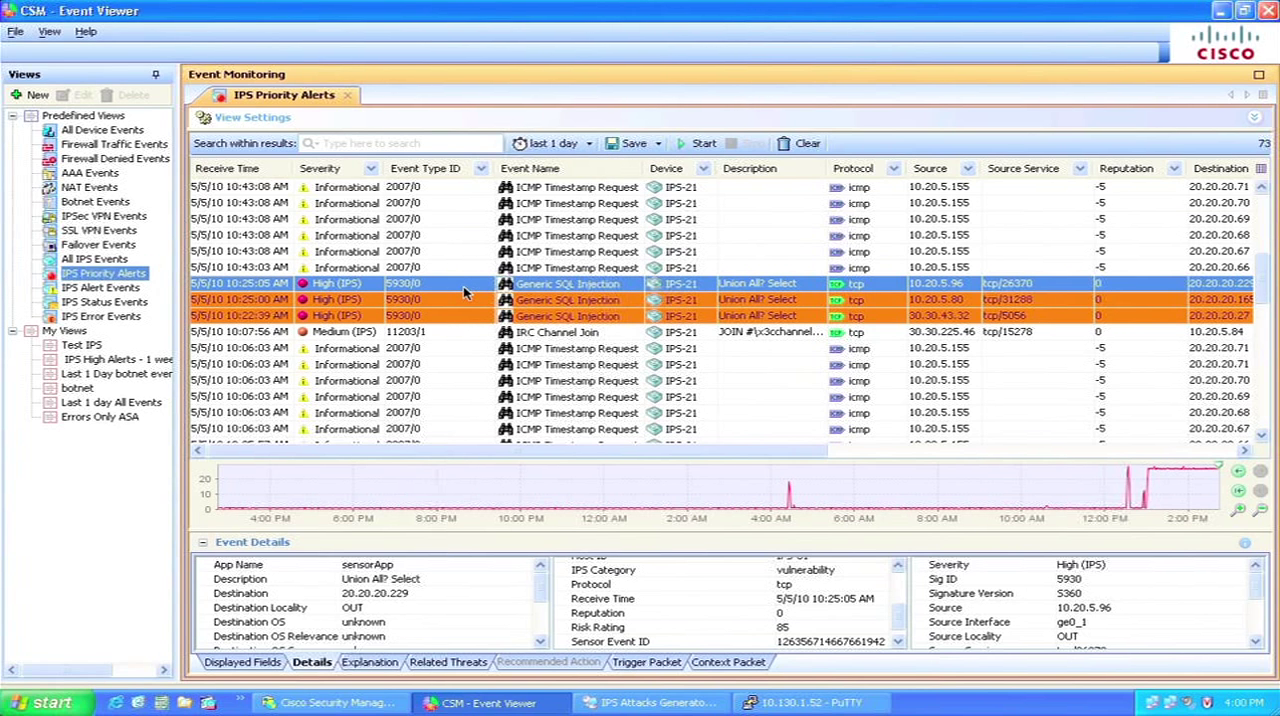
mouse_move(1036, 378)
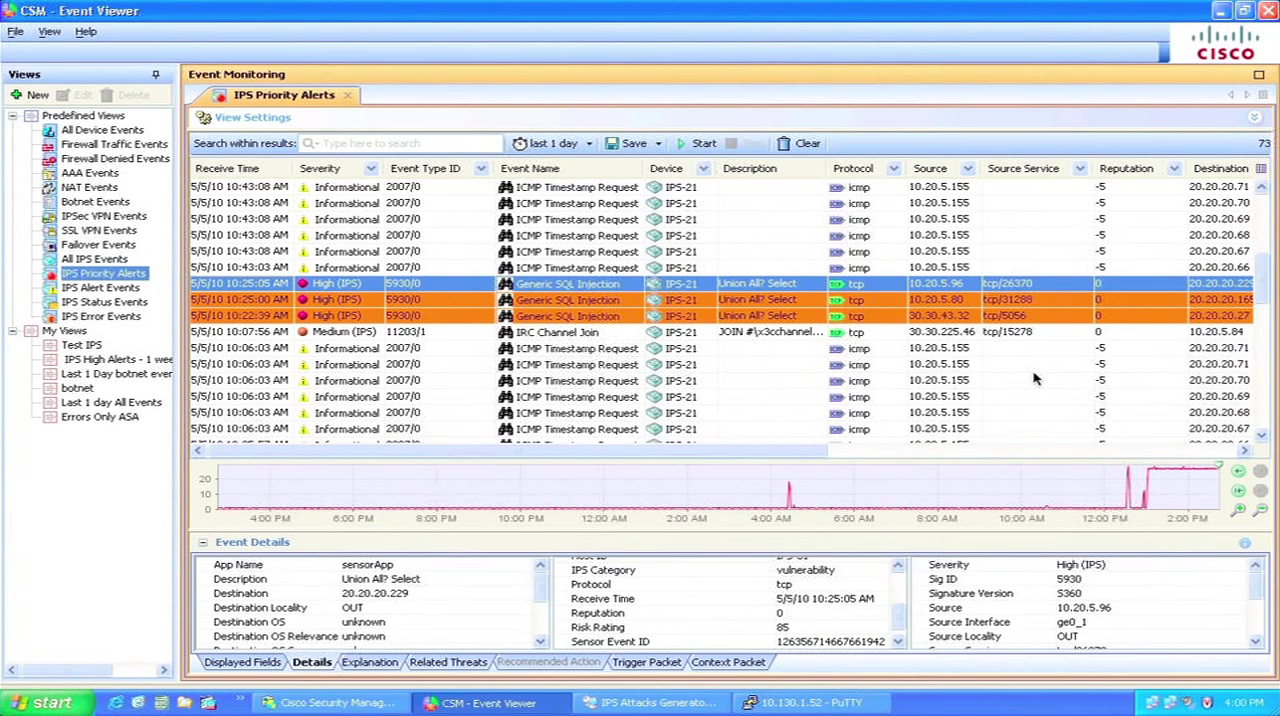
mouse_move(480, 344)
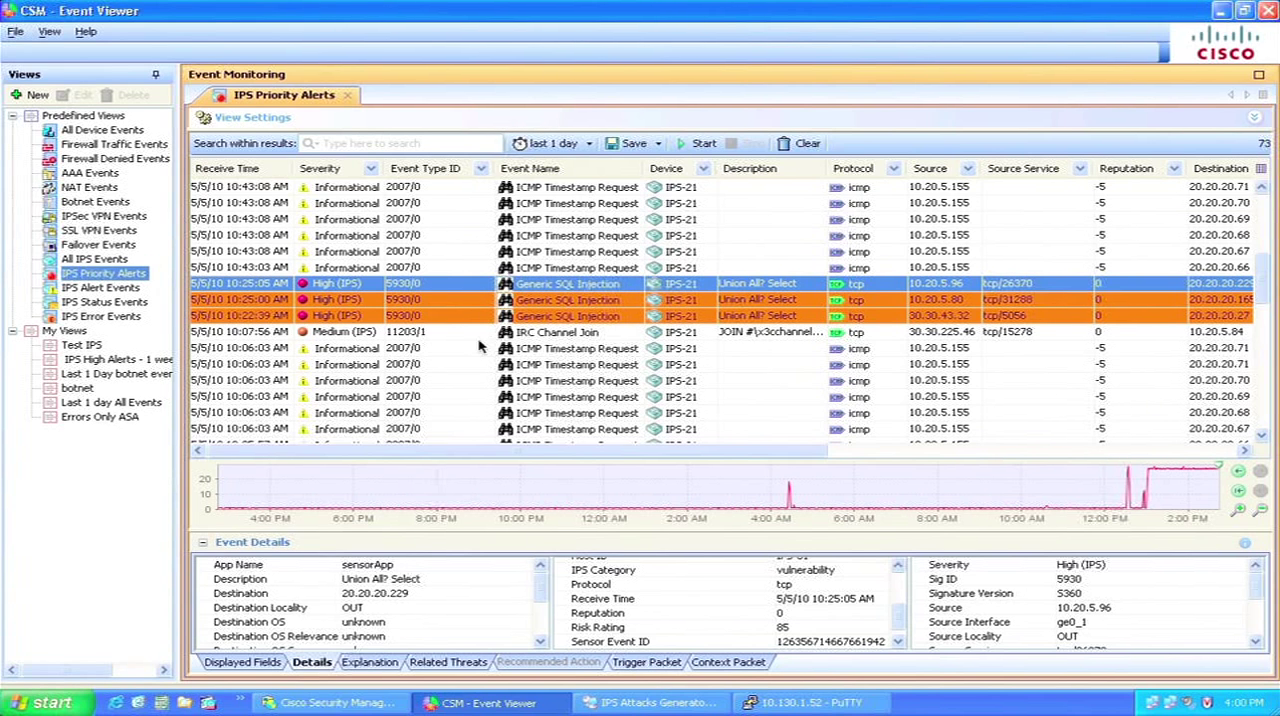
mouse_move(336, 328)
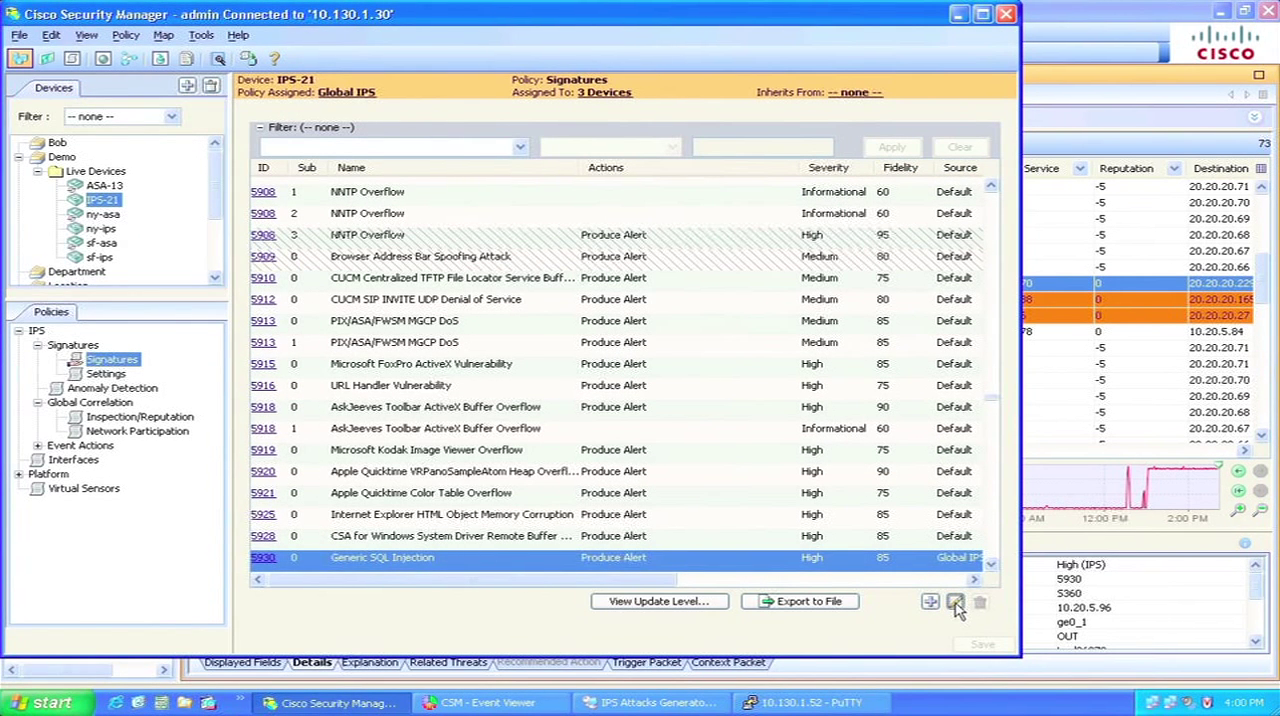
Add Deny Packet Inline to Generic SQL Injection (5930) alongside Produce Alert and confirm.
click(956, 600)
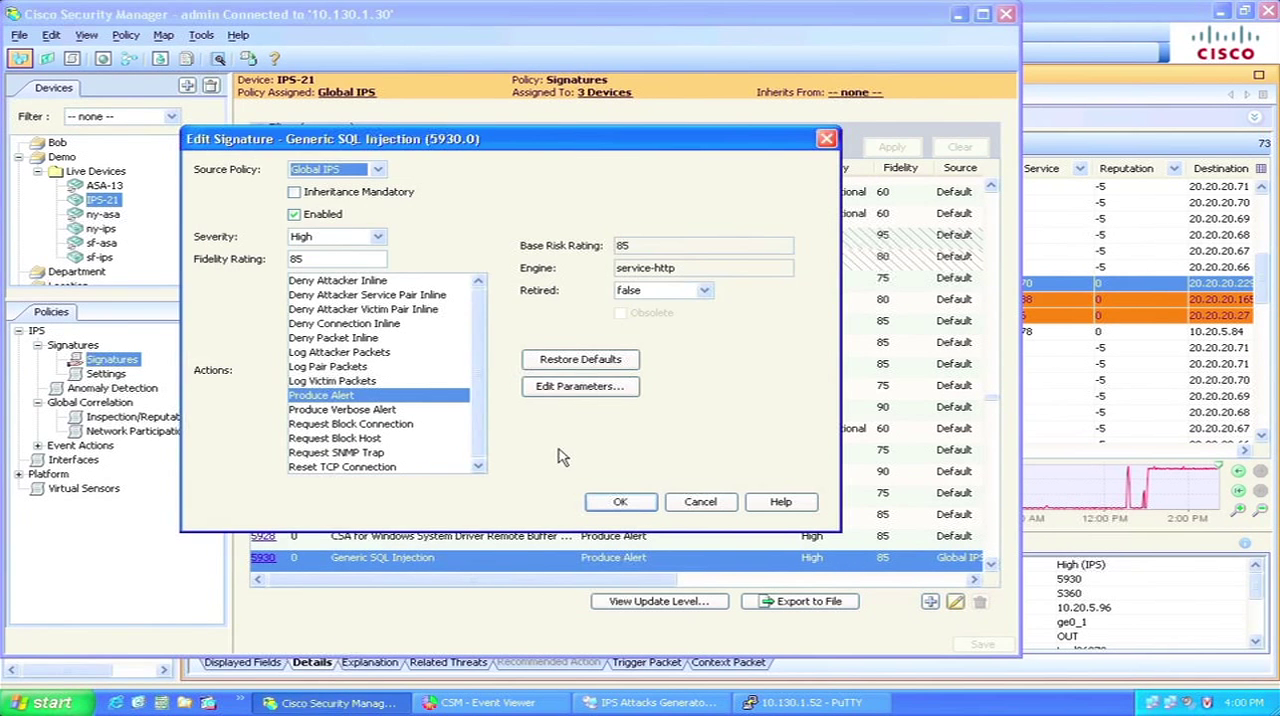
click(332, 338)
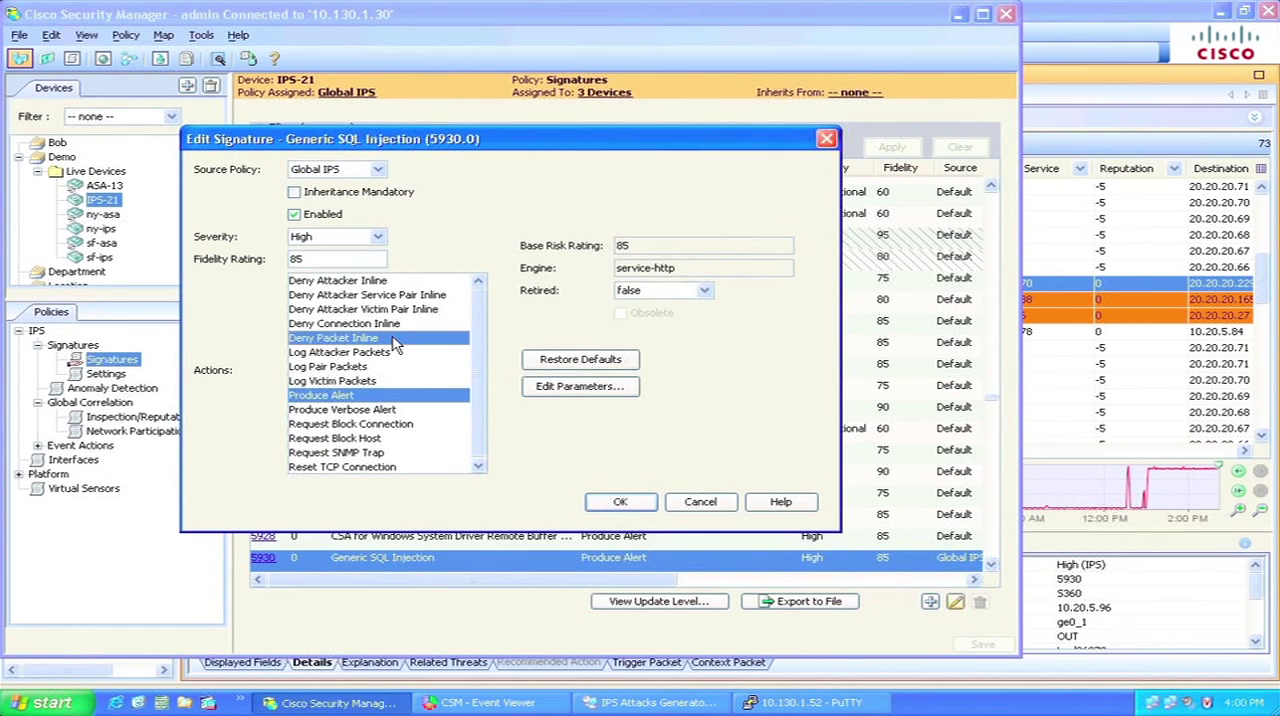
click(620, 500)
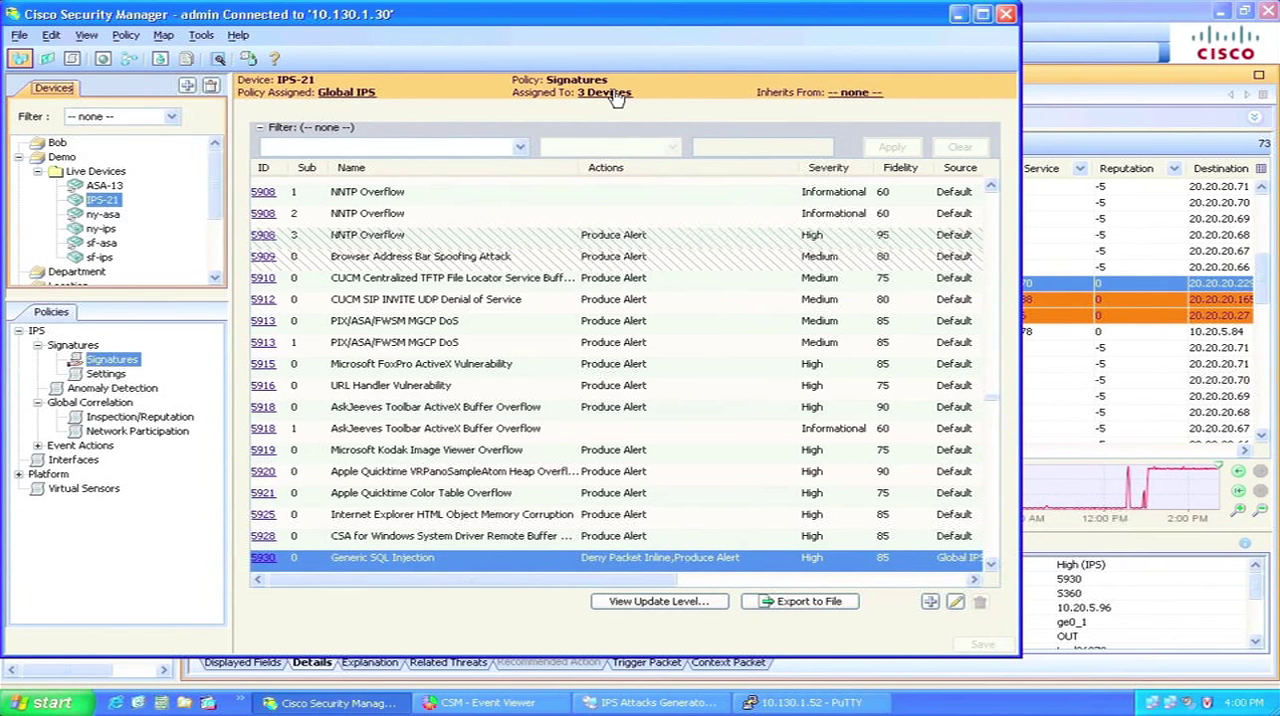
Keep the Global IPS policy assigned to IPS-21, ny-ips and sf-ips and confirm.
click(604, 92)
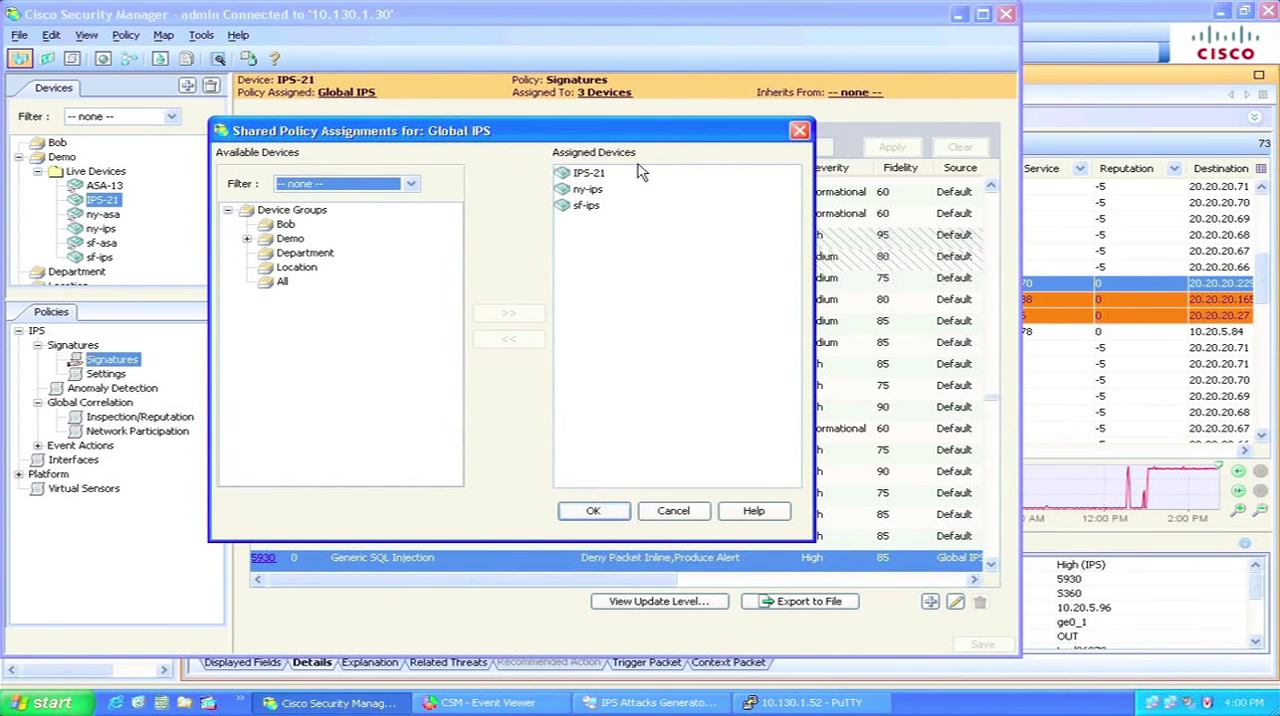
mouse_move(584, 164)
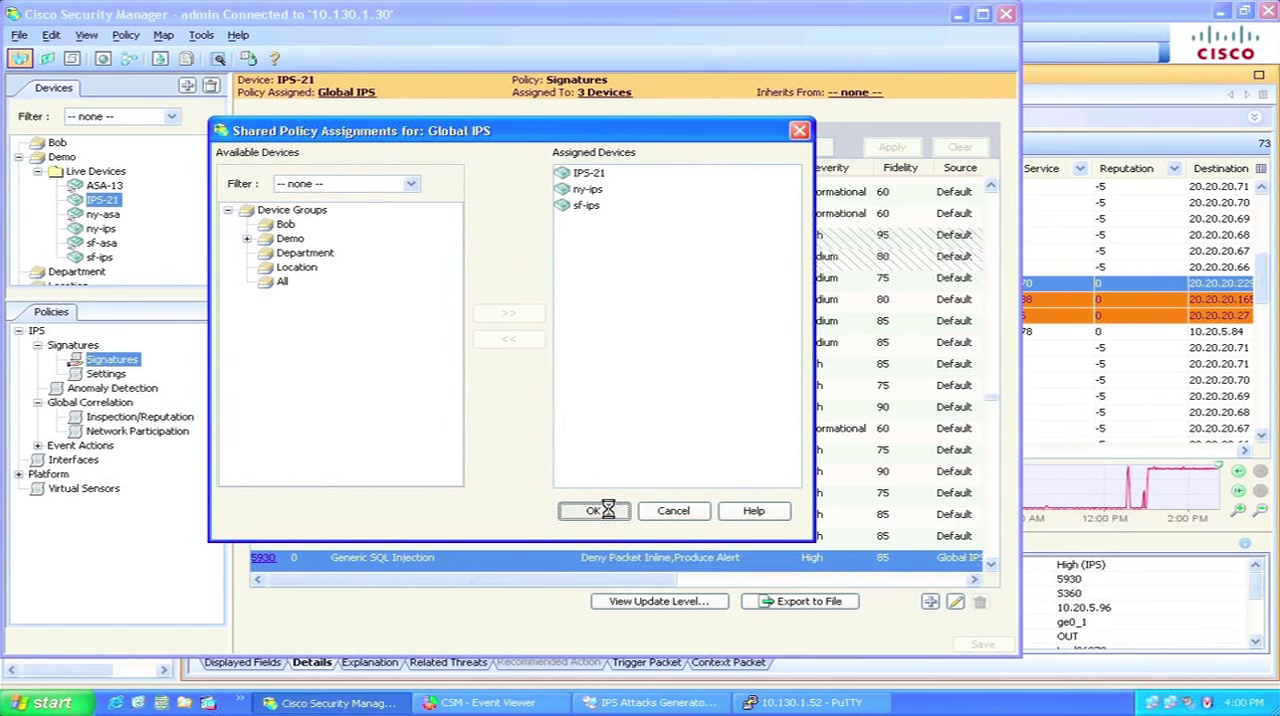
click(592, 512)
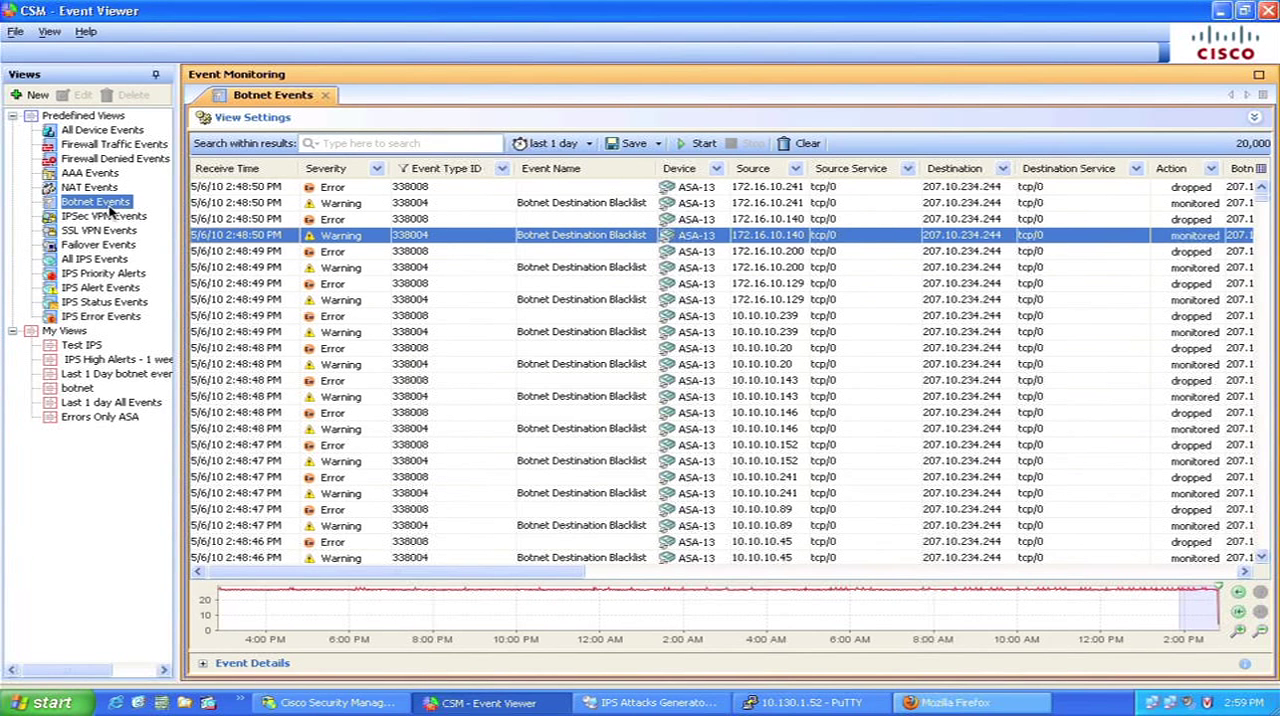
mouse_move(530, 250)
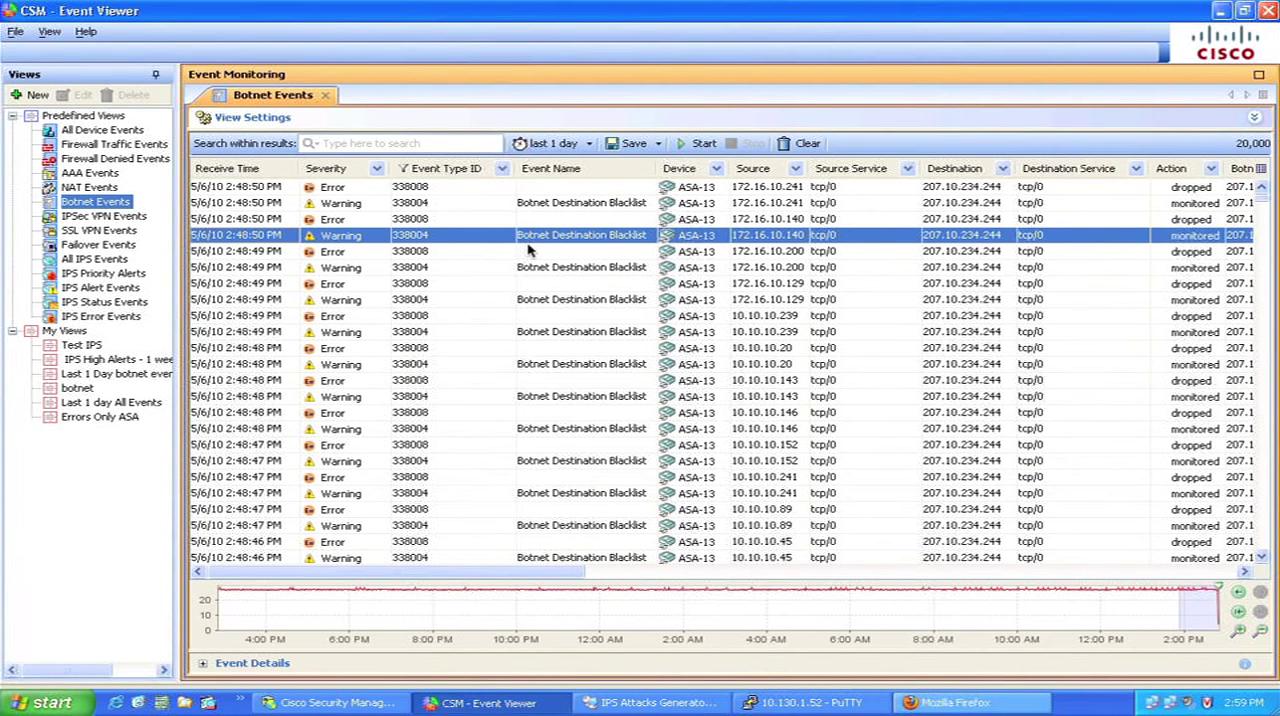
mouse_move(670, 248)
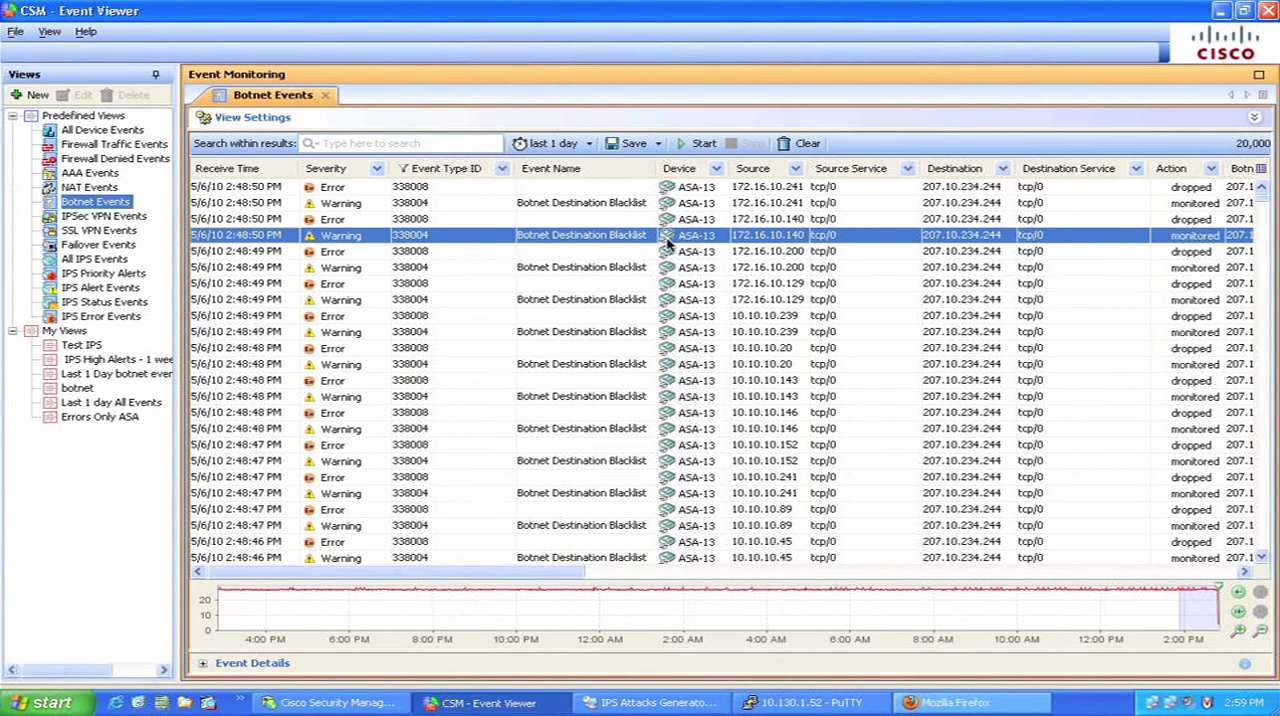
mouse_move(740, 384)
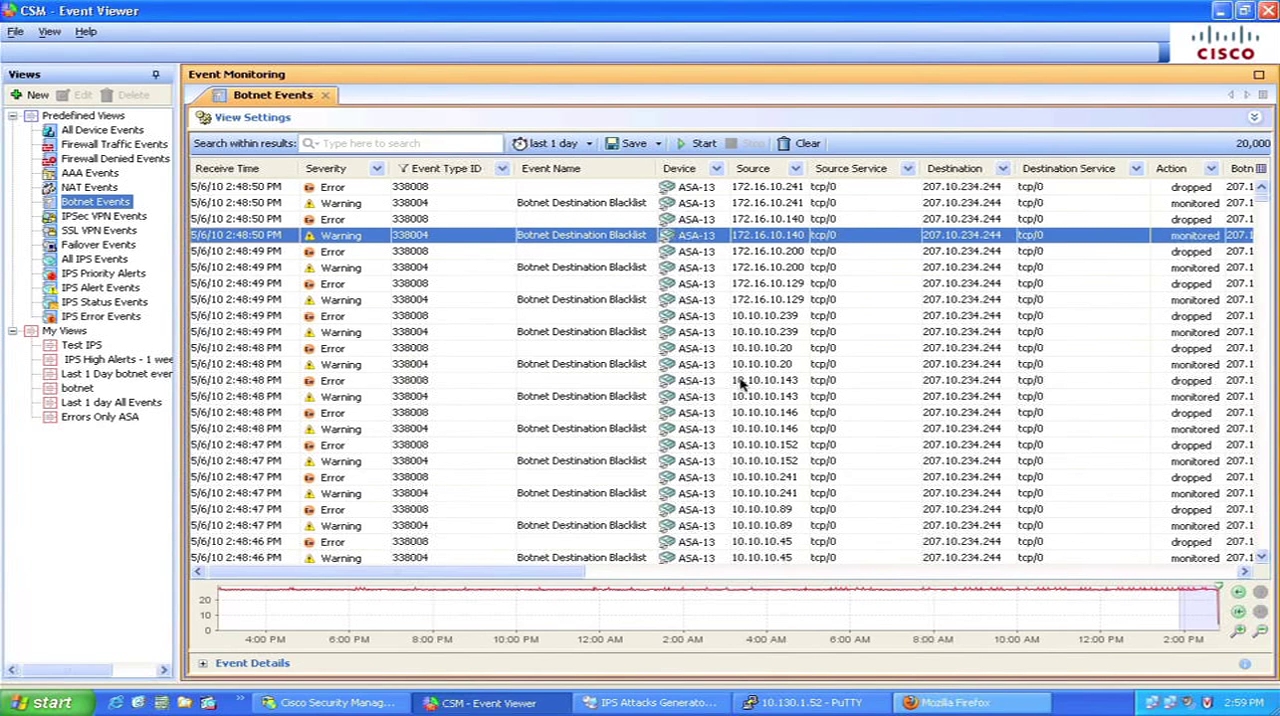
mouse_move(810, 384)
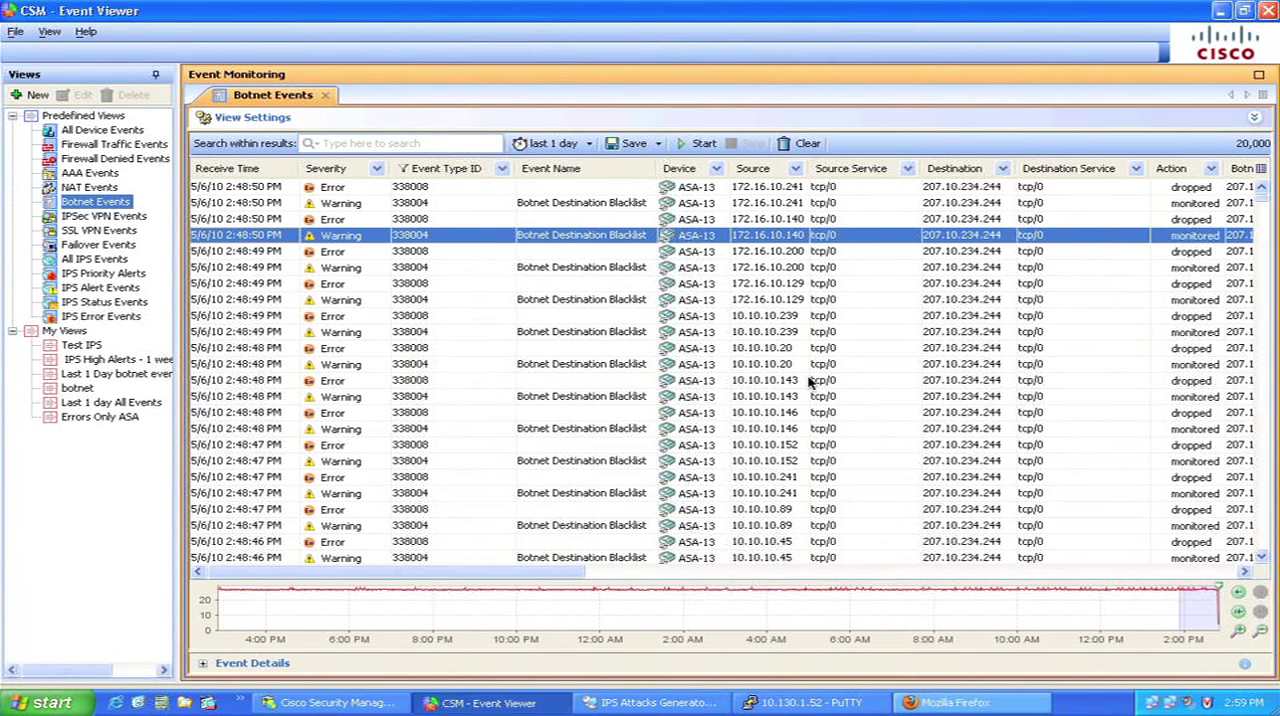
mouse_move(922, 314)
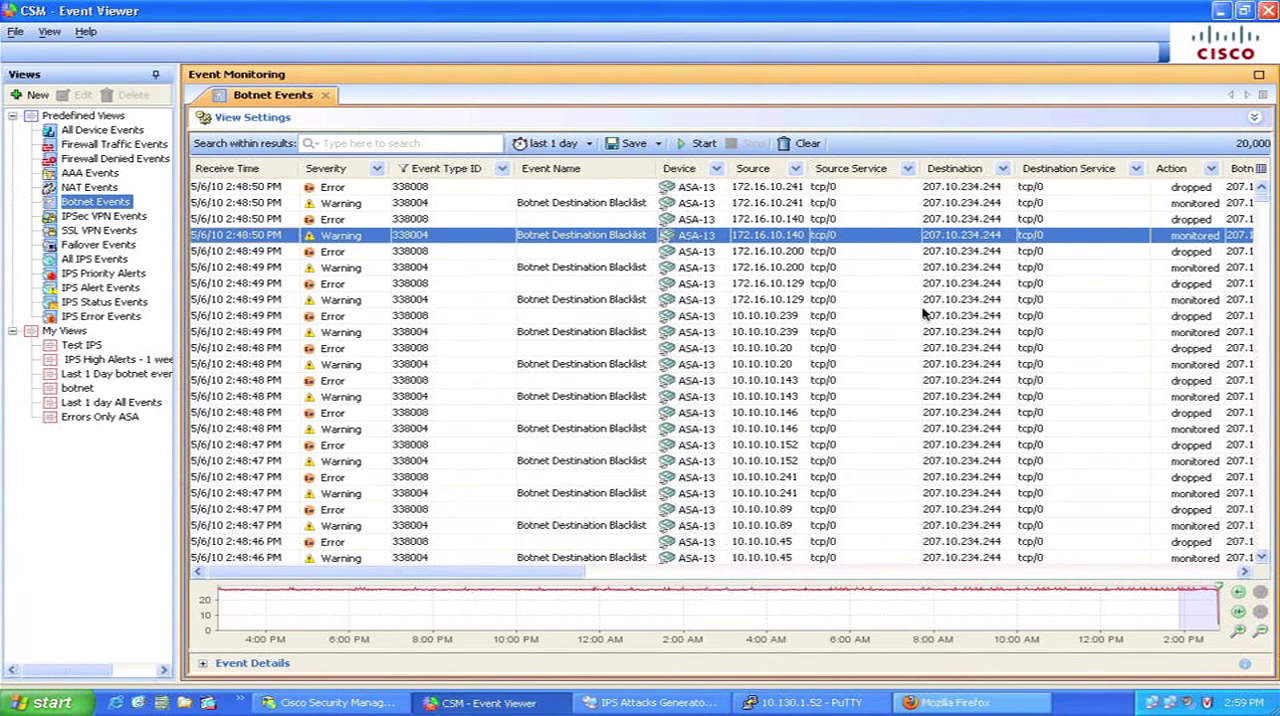
mouse_move(1030, 284)
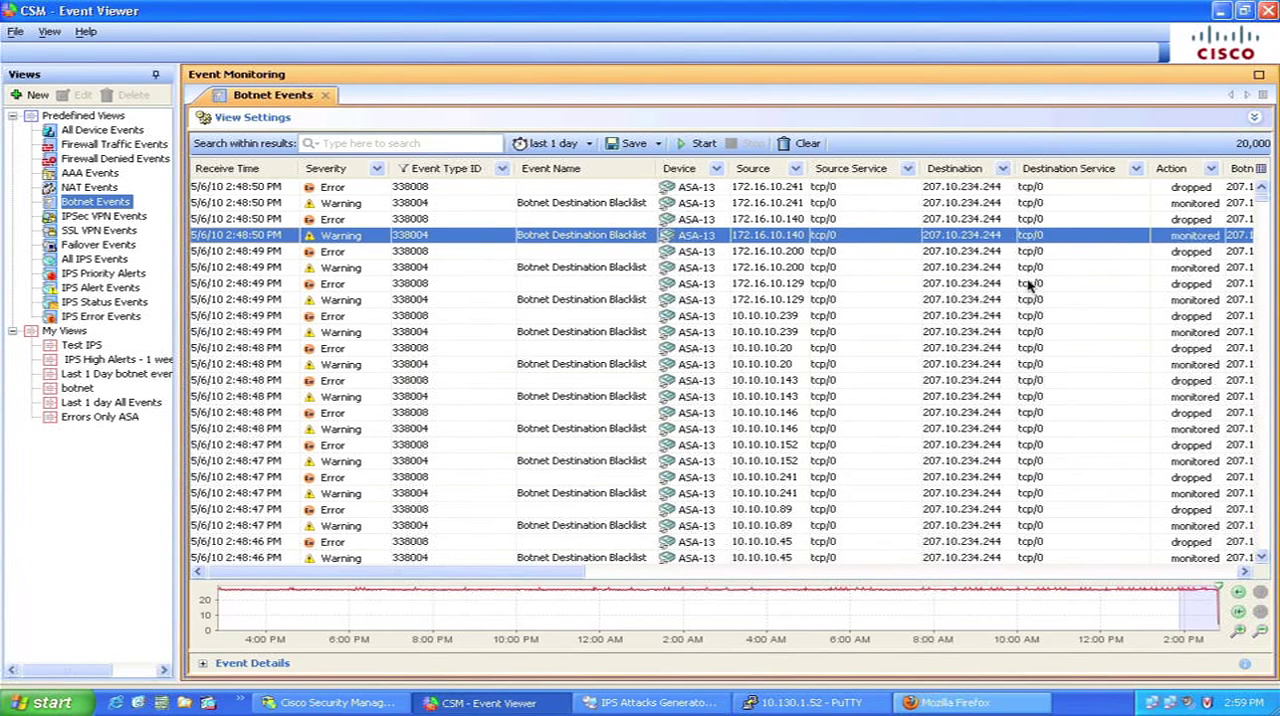
mouse_move(910, 224)
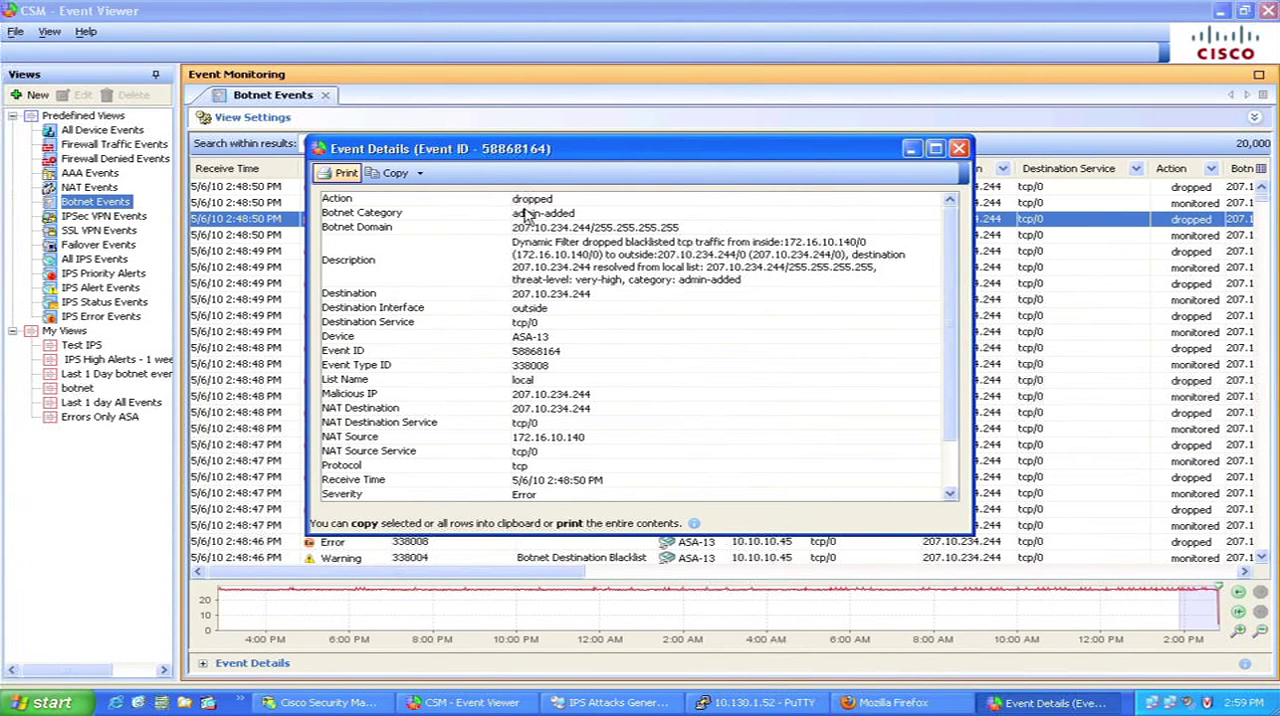
mouse_move(896, 184)
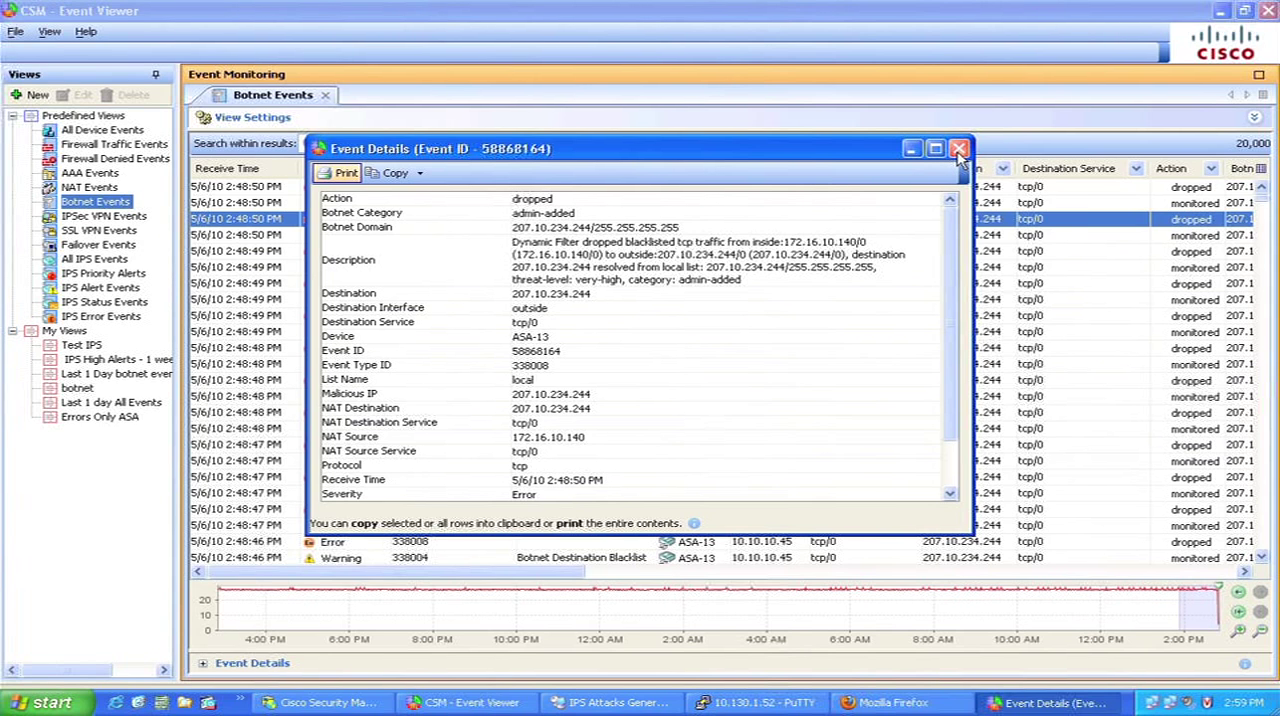
mouse_move(958, 148)
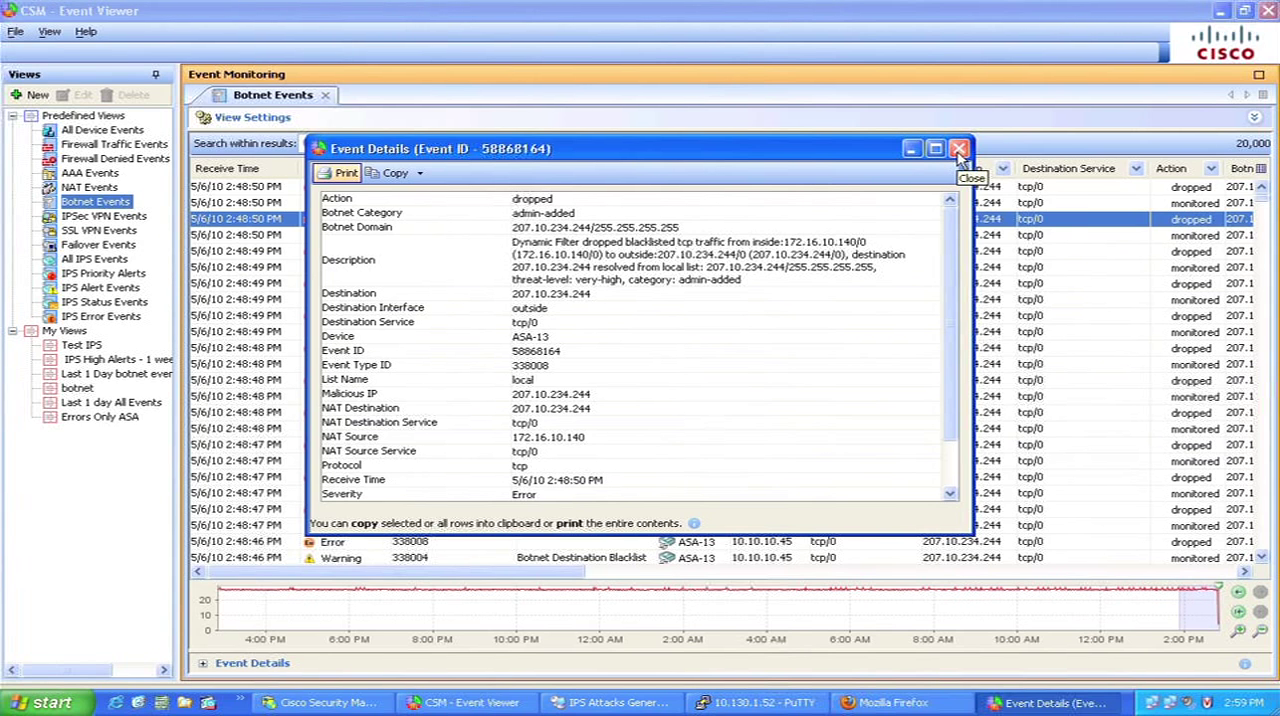
click(958, 148)
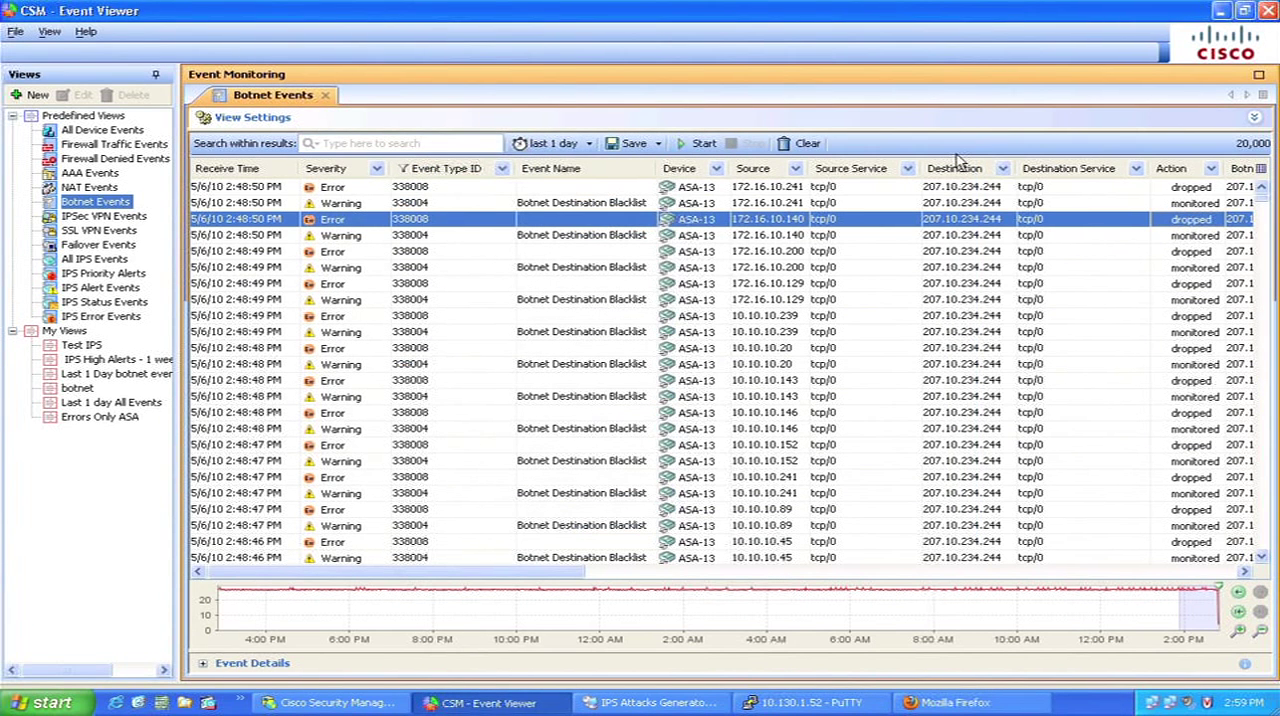
click(330, 702)
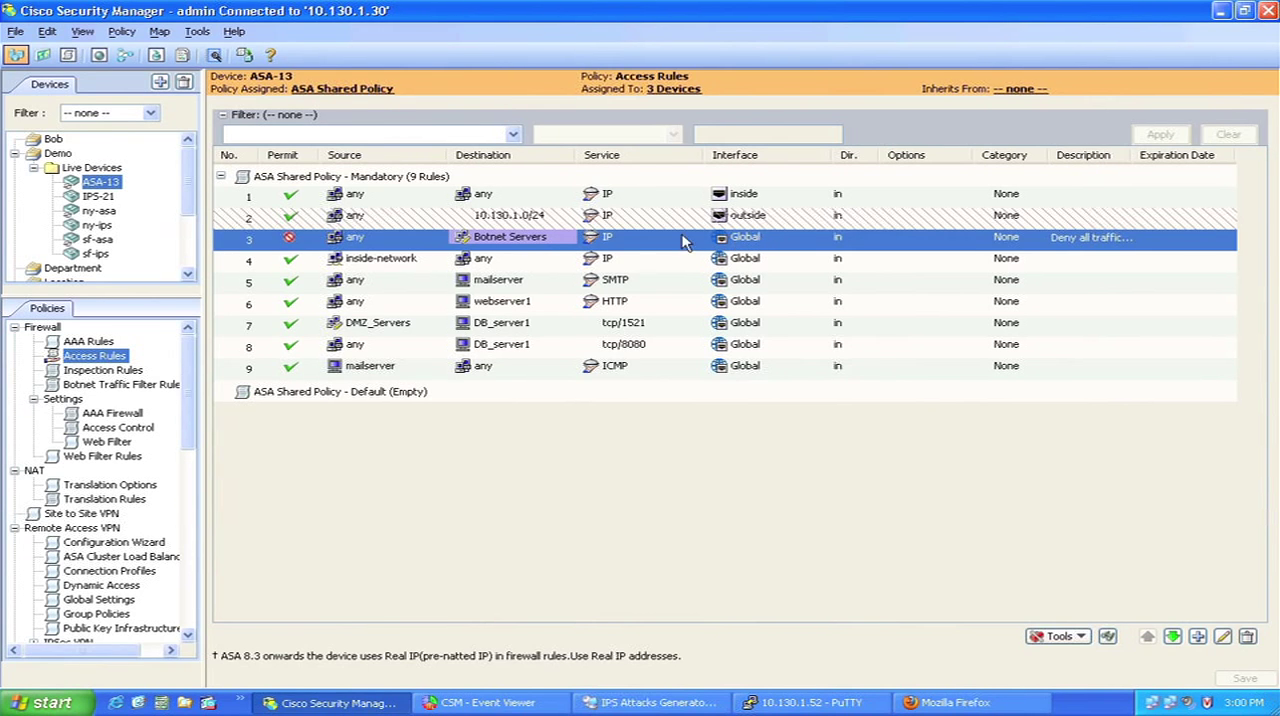
mouse_move(536, 176)
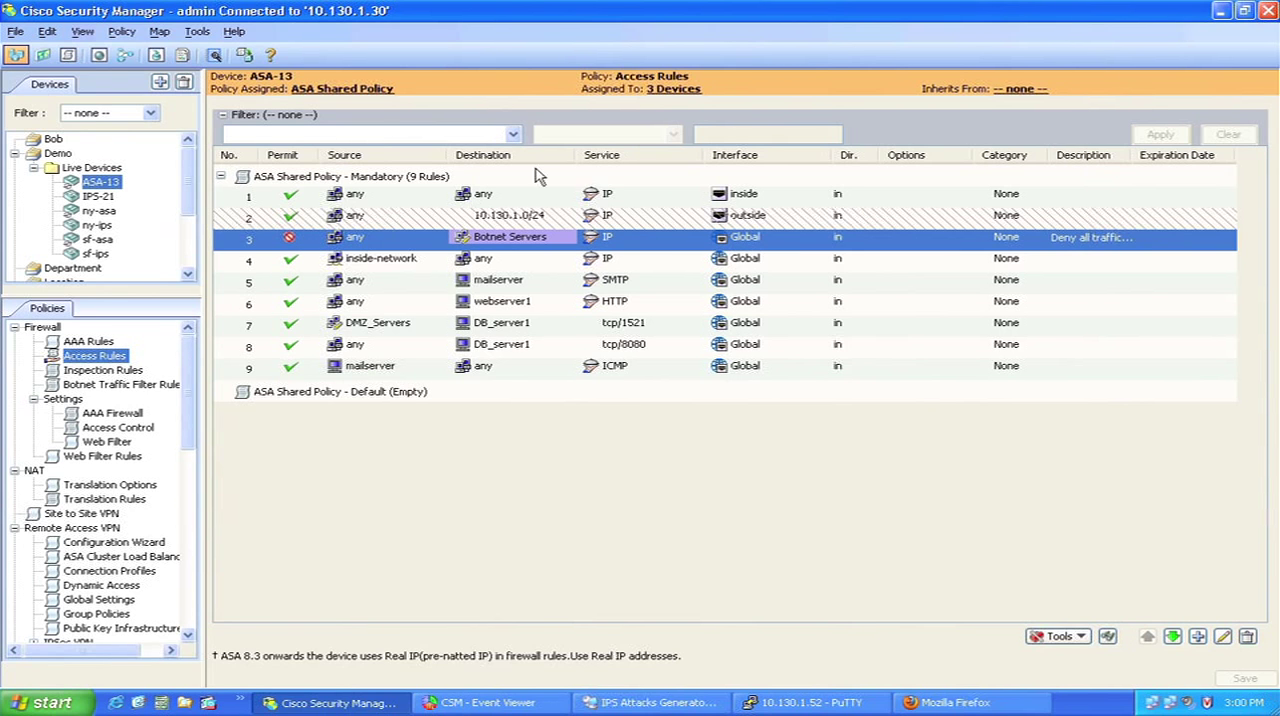
Review the ASA Shared Policy device assignments unchanged, then export all botnet events as the Botnet Infected Hosts HTML report.
click(672, 88)
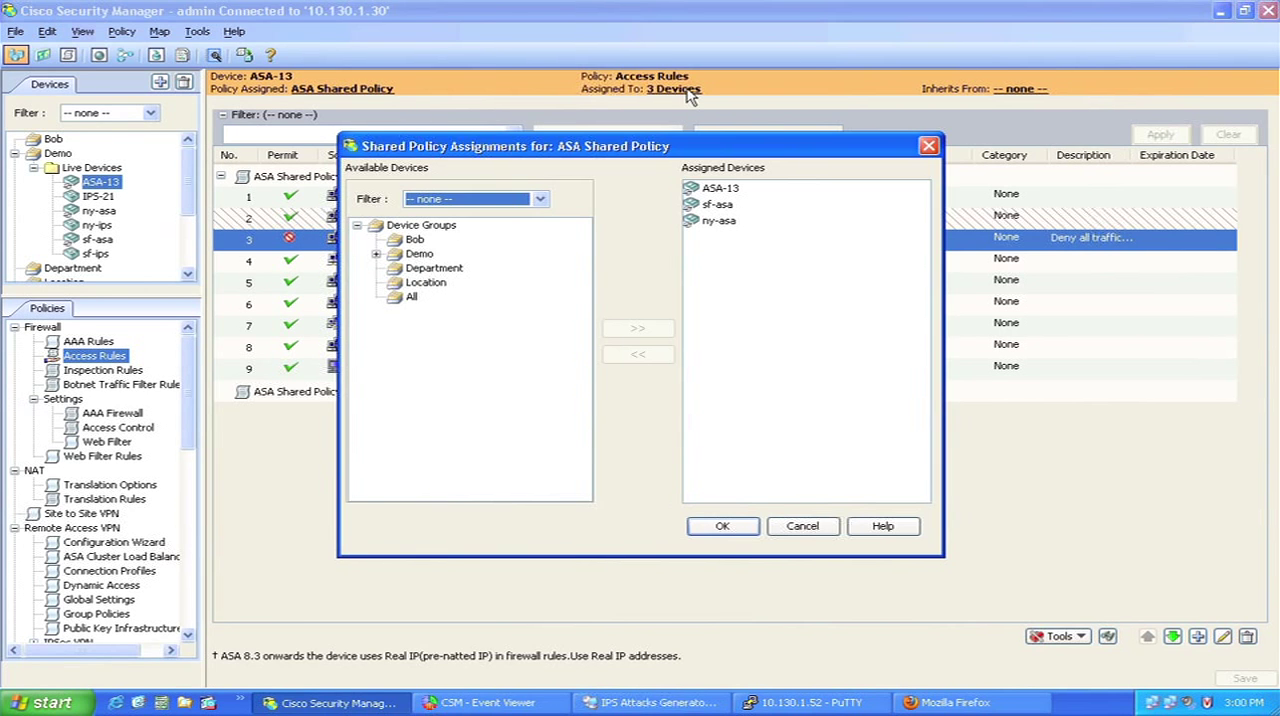
mouse_move(800, 244)
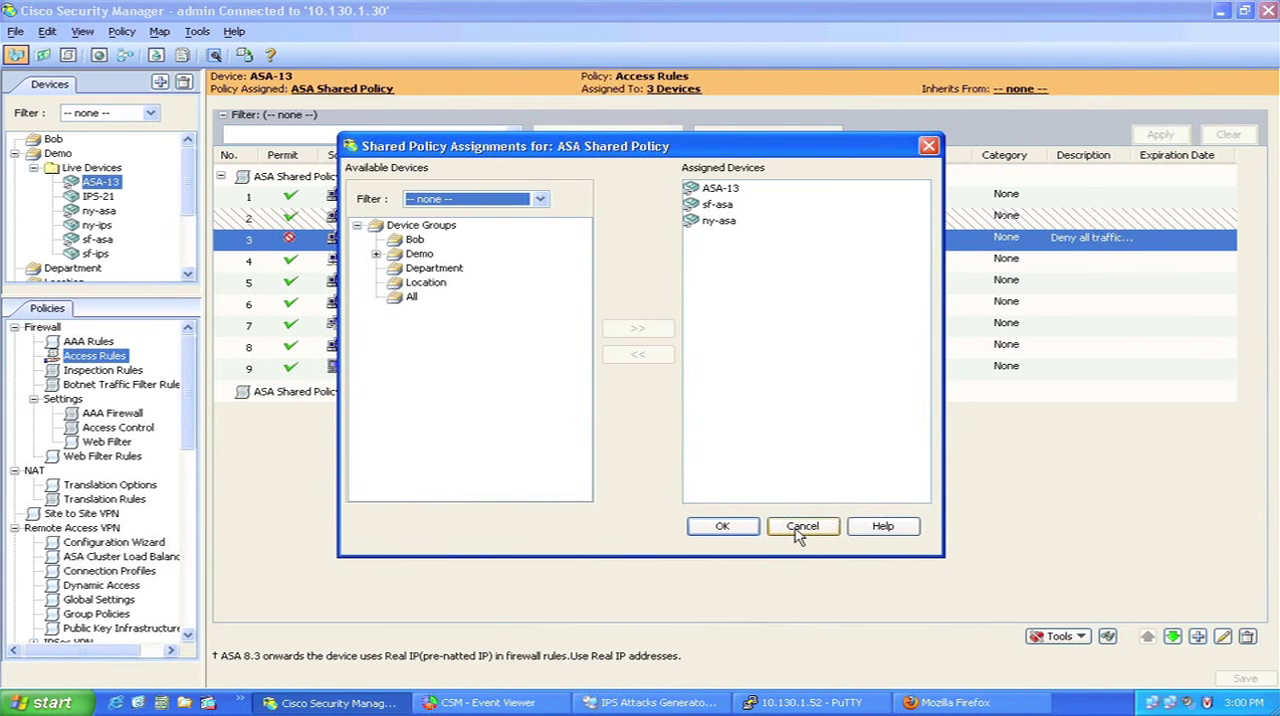
click(802, 526)
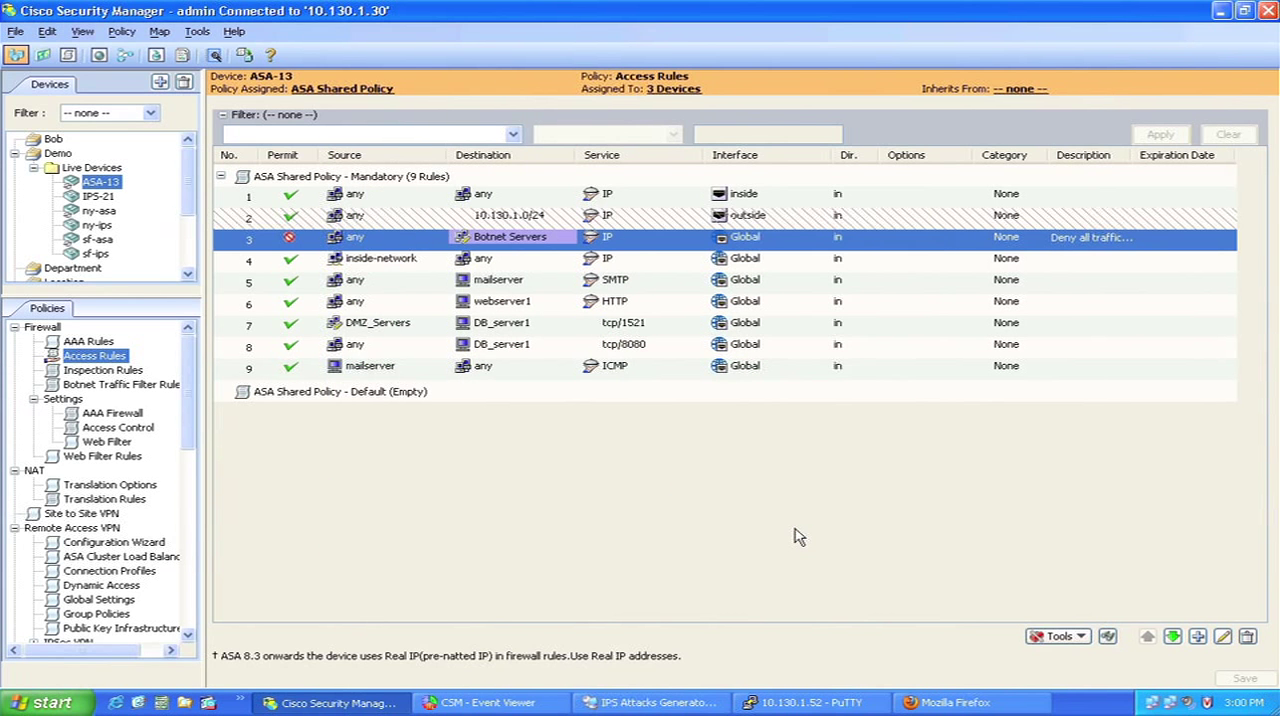
mouse_move(544, 700)
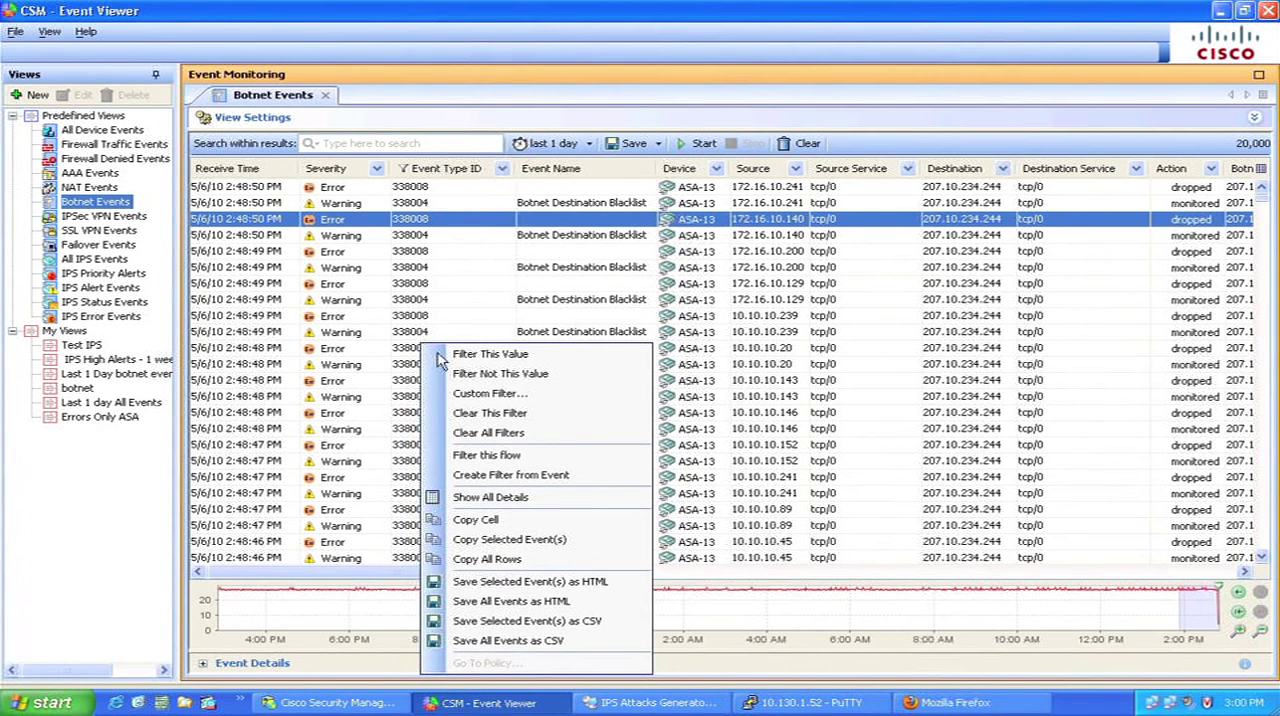
mouse_move(576, 600)
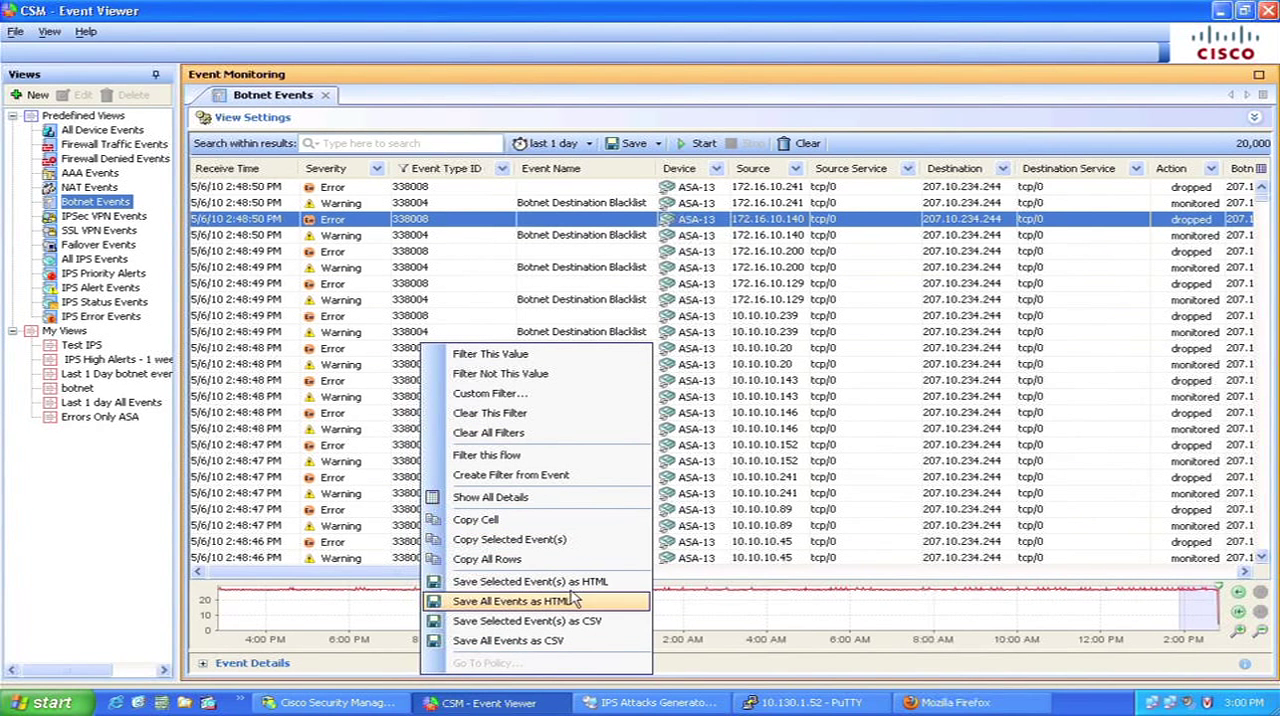
click(532, 600)
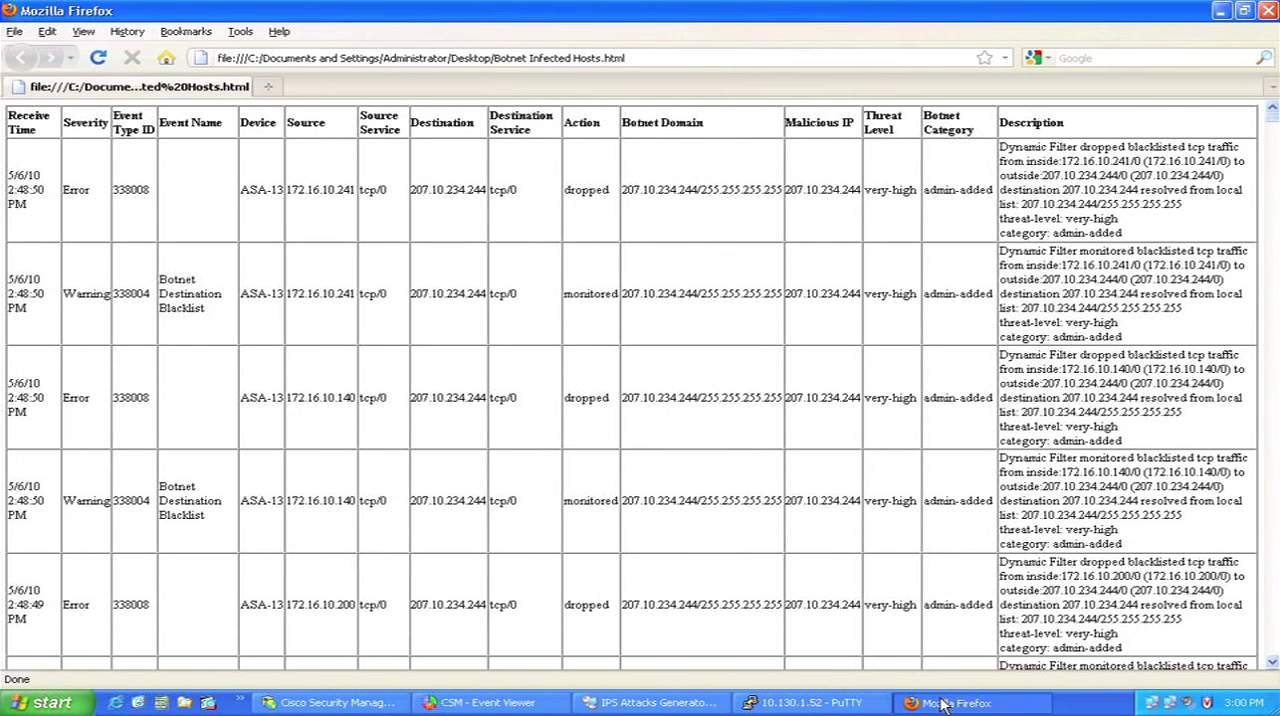